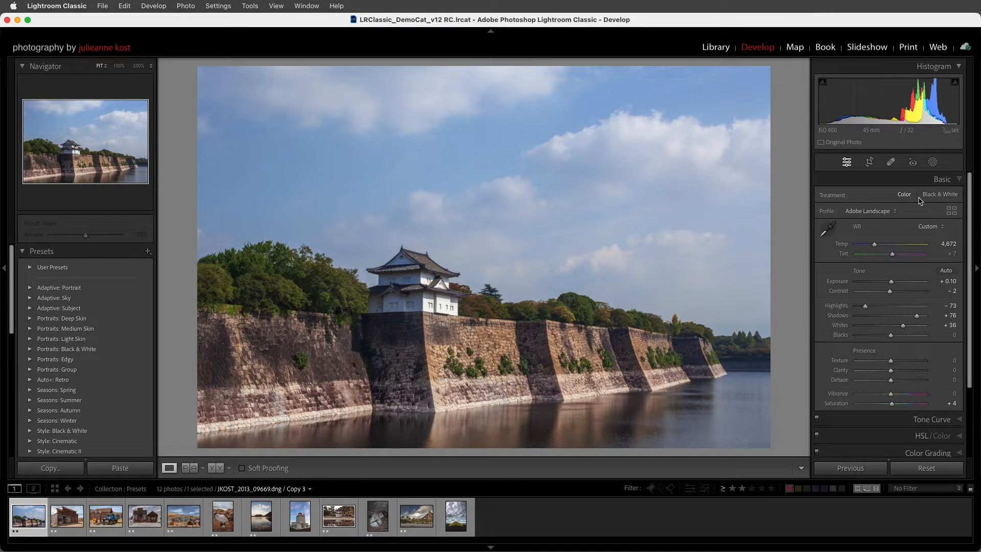
# Step: Make the castle black and white, grade it warm sepia, and set vignette Amount to -30
pyautogui.click(939, 194)
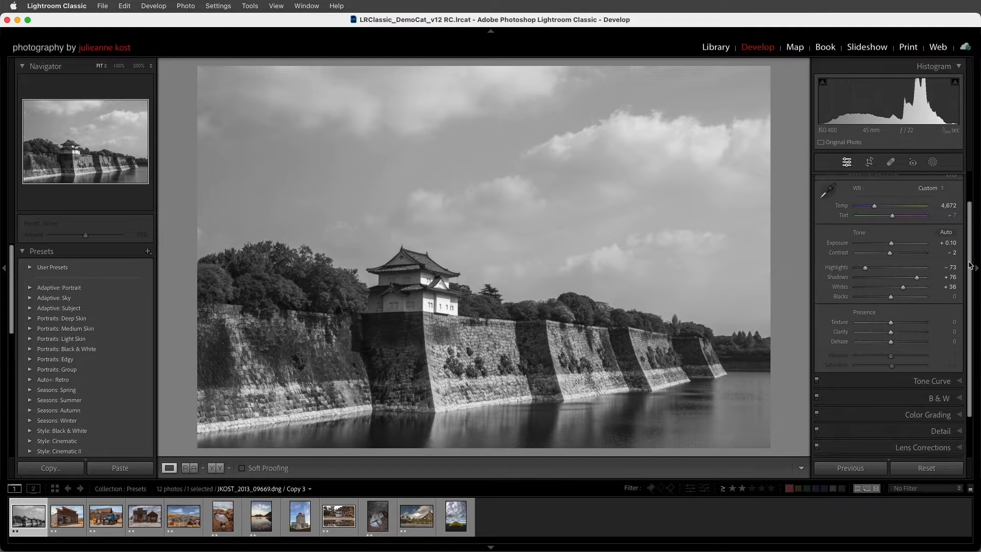
pyautogui.click(928, 213)
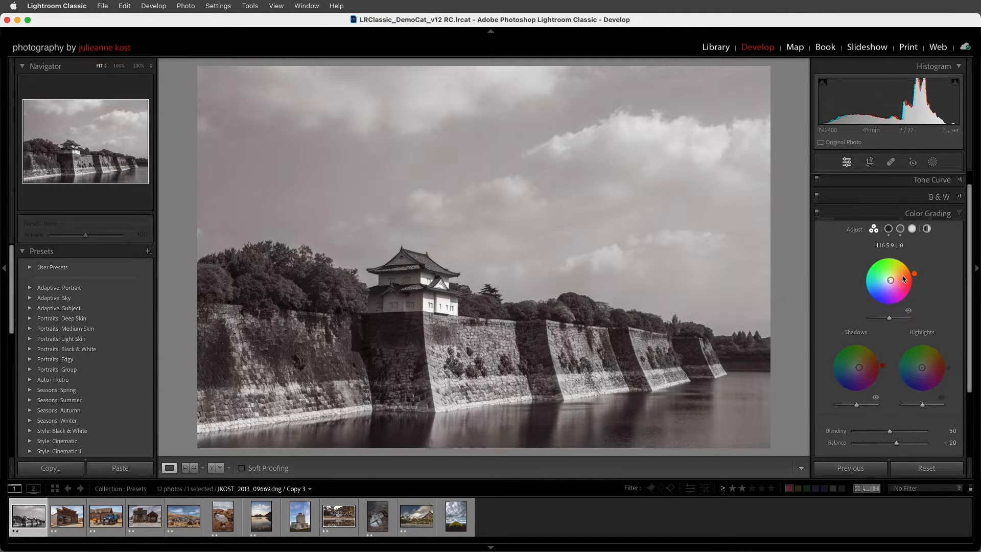
pyautogui.moveTo(913, 274); pyautogui.dragTo(914, 270)
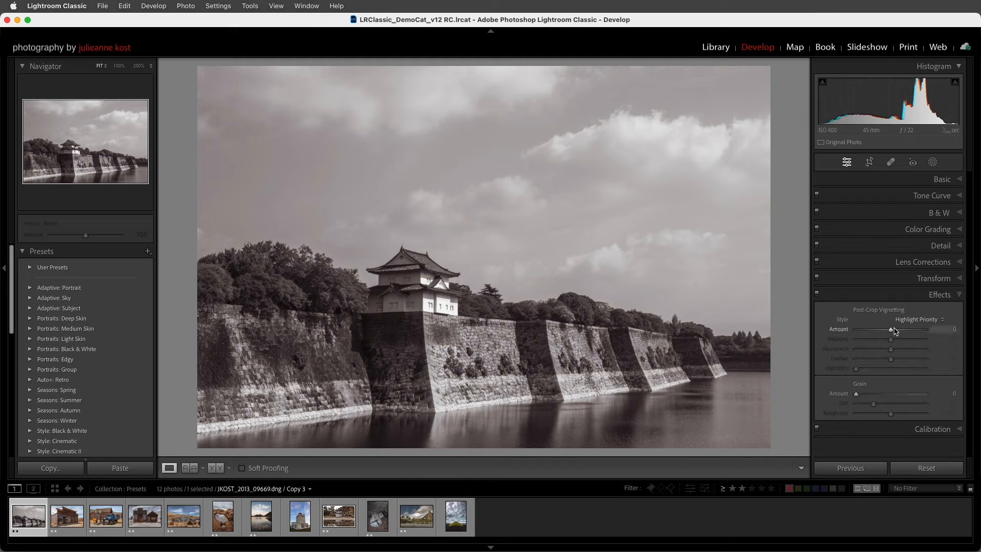
pyautogui.moveTo(892, 329); pyautogui.dragTo(880, 329)
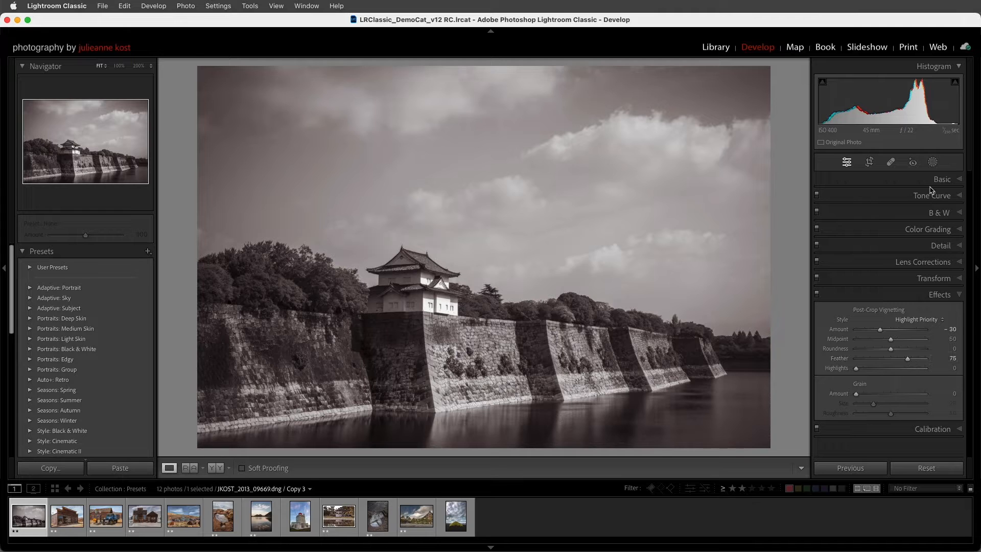
# Step: Add an automatic sky mask with Clarity 22 and Dehaze 37
pyautogui.click(932, 162)
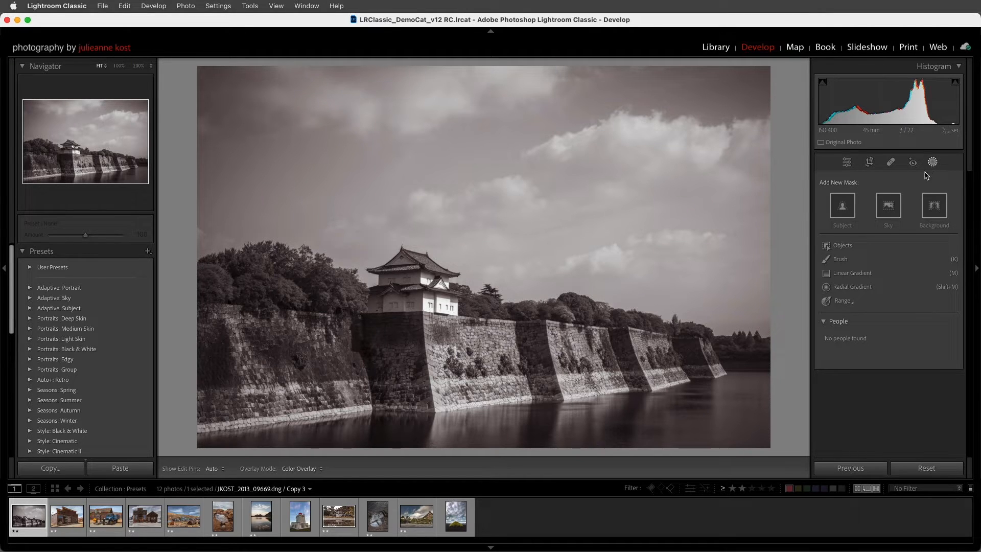
pyautogui.click(886, 205)
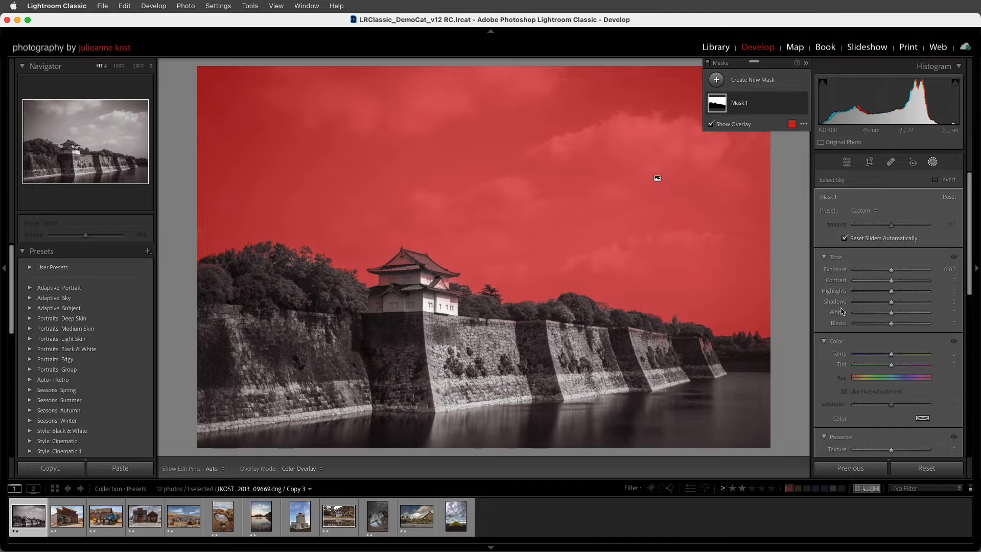
pyautogui.scroll(-3)
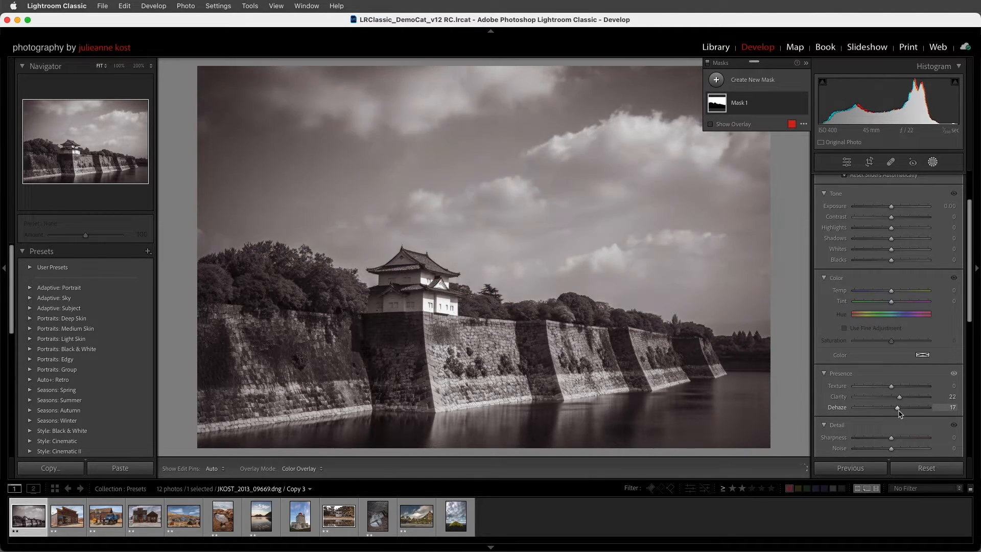
pyautogui.moveTo(896, 407); pyautogui.dragTo(904, 407)
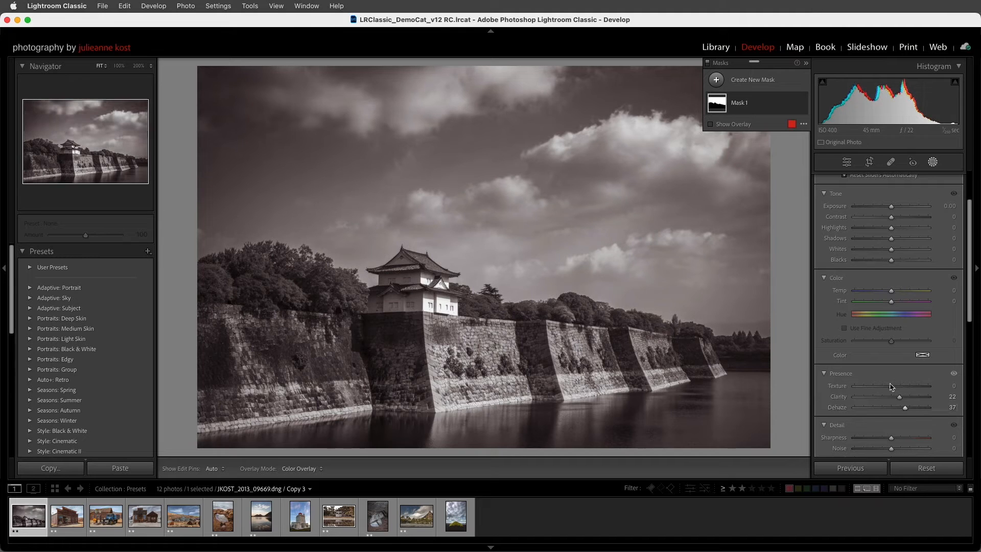
# Step: Rename the sky mask to 'Enhance Sky'
pyautogui.doubleClick(738, 103)
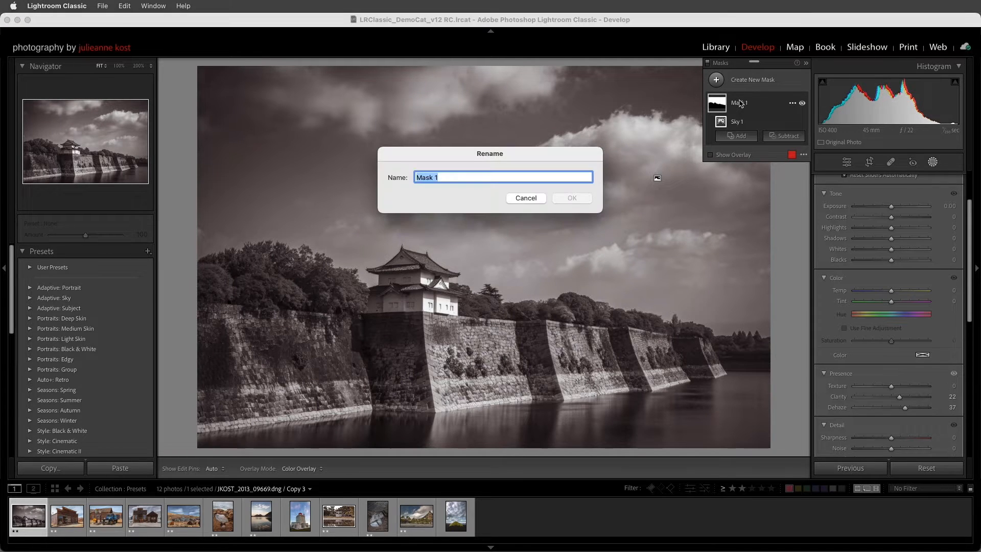
pyautogui.write('Enhance Sky')
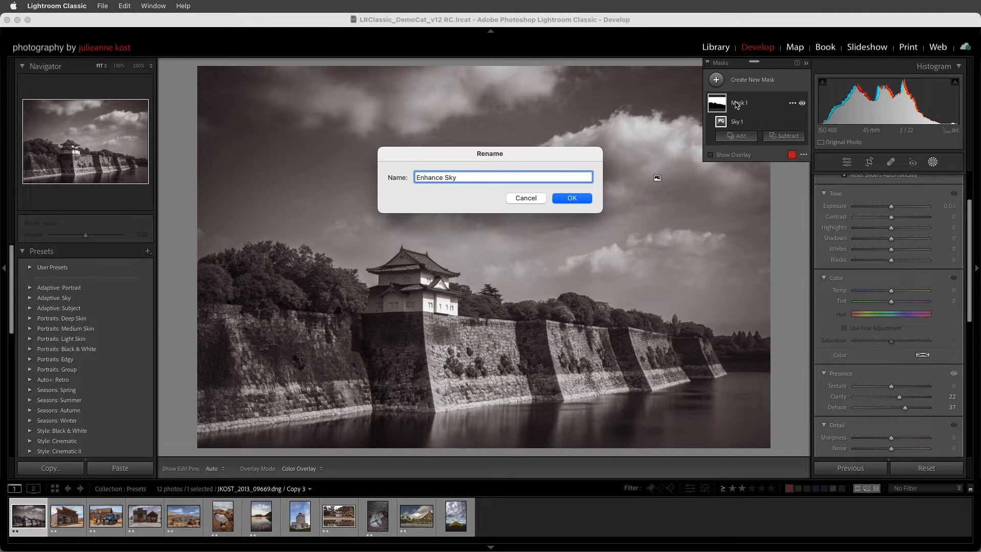
pyautogui.click(570, 198)
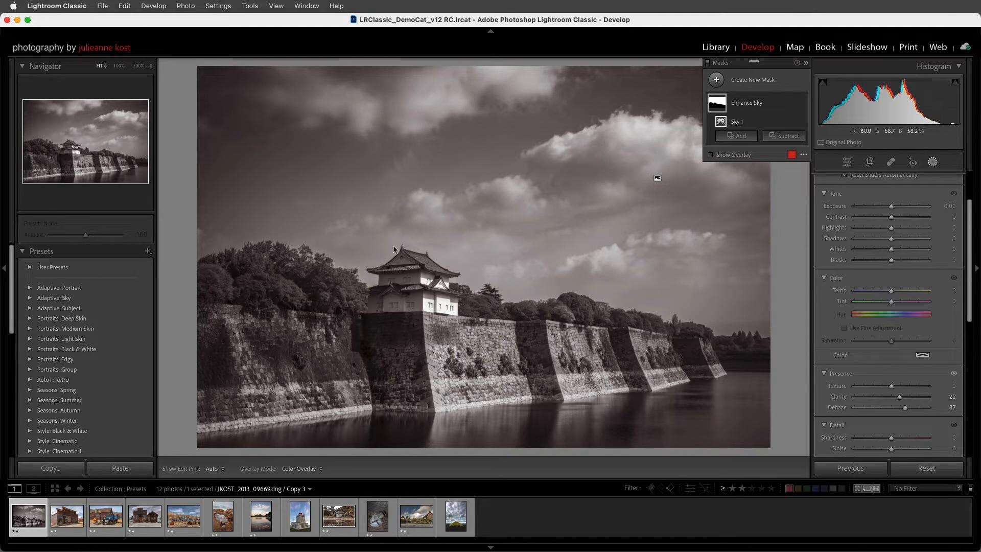
# Step: Start a new preset and create a new preset group named 'Demo'
pyautogui.click(148, 252)
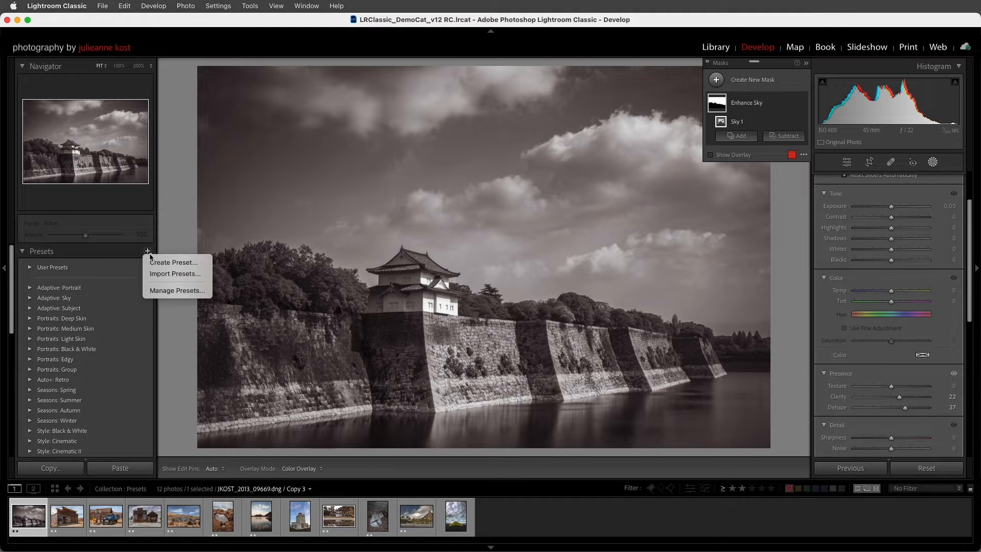
pyautogui.moveTo(174, 262)
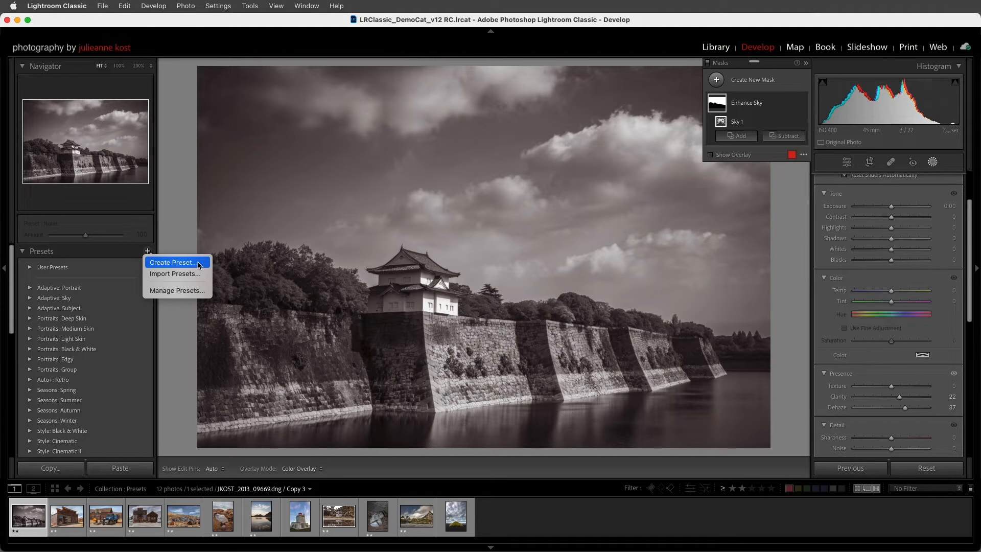
pyautogui.click(173, 262)
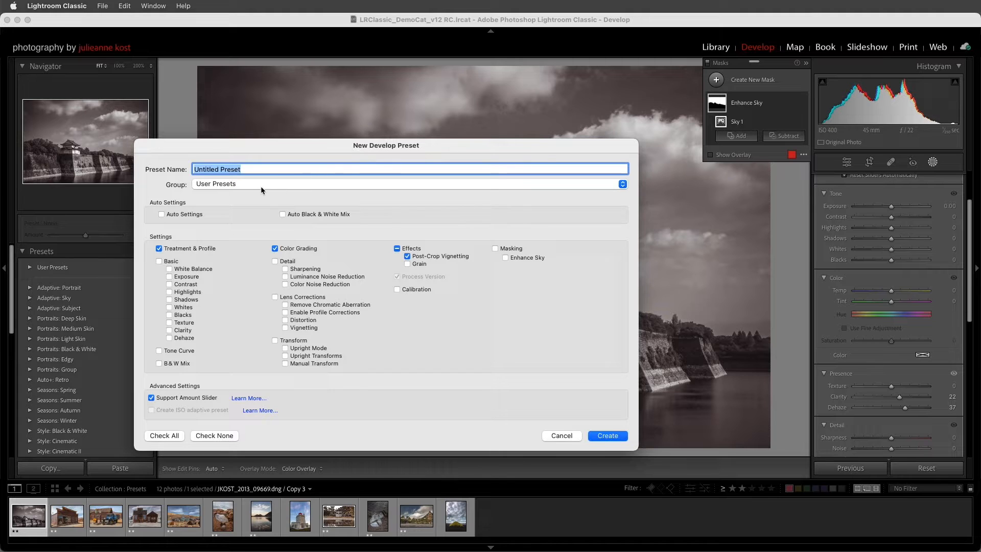
pyautogui.click(409, 183)
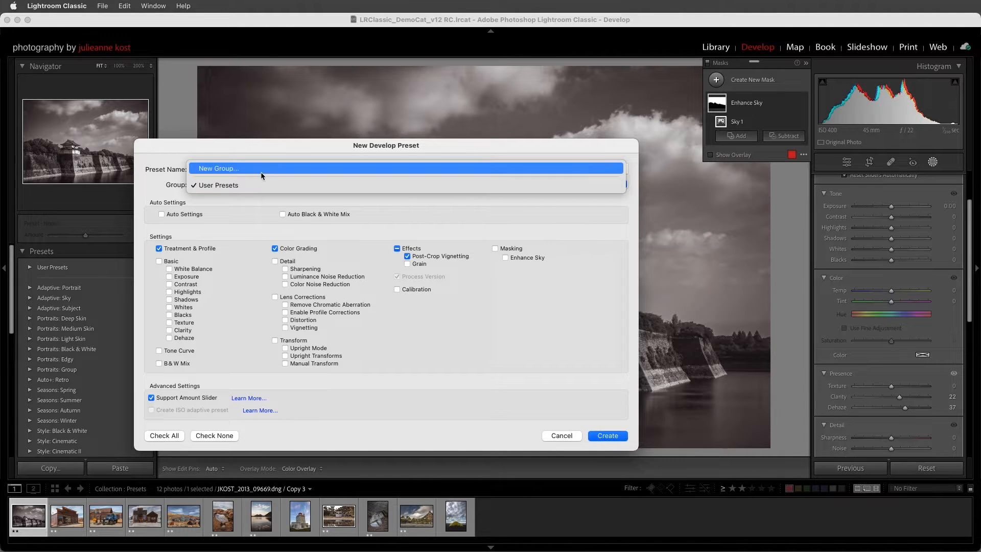
pyautogui.click(218, 167)
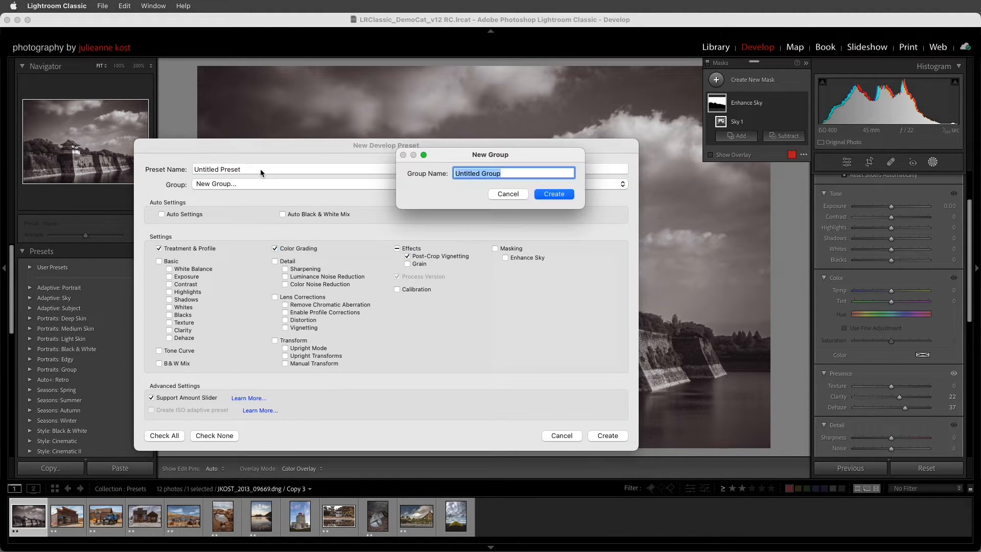
pyautogui.write('Demo')
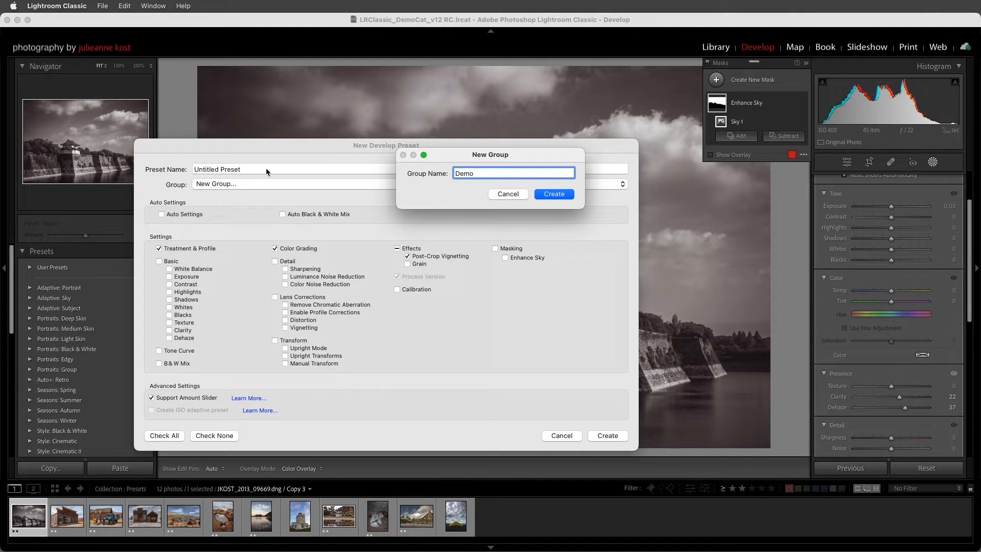
pyautogui.click(553, 194)
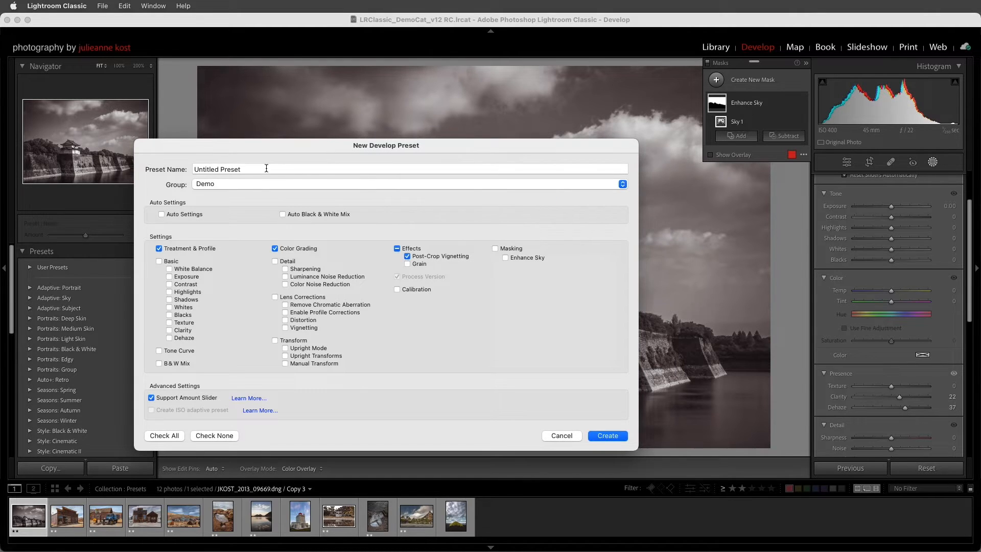
# Step: Name the preset '01 Convert to B&W', include only Treatment & Profile, and create it
pyautogui.write('01 Convert to B&W')
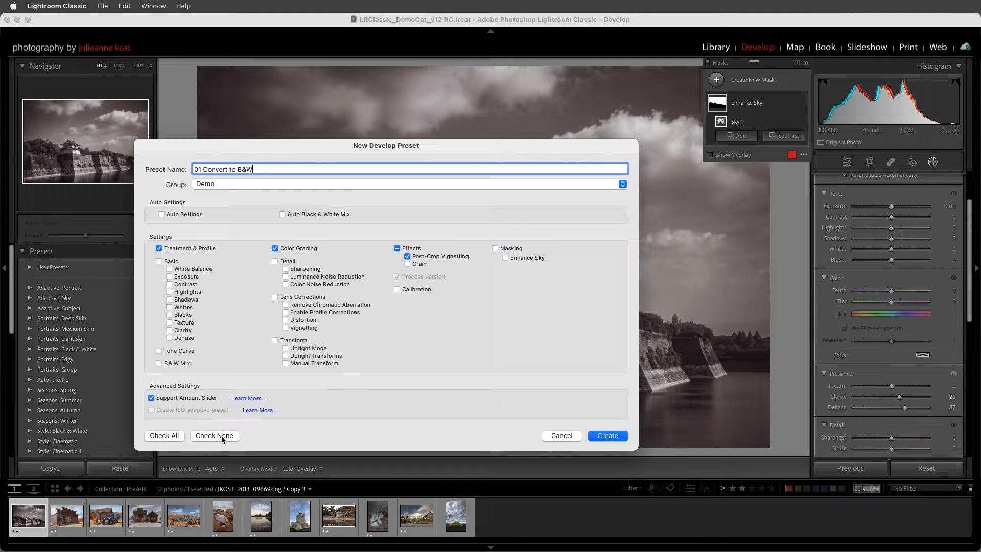
pyautogui.click(214, 435)
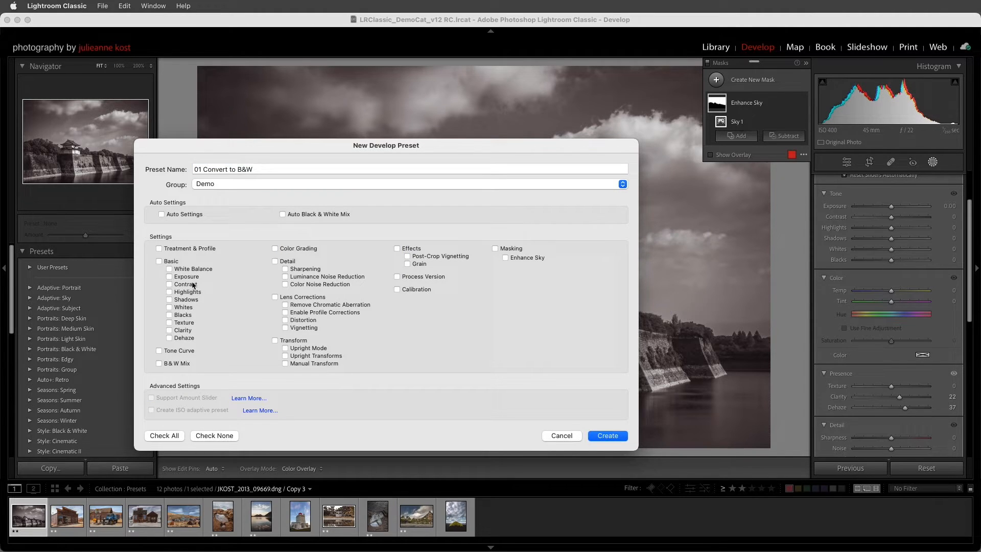
pyautogui.click(159, 248)
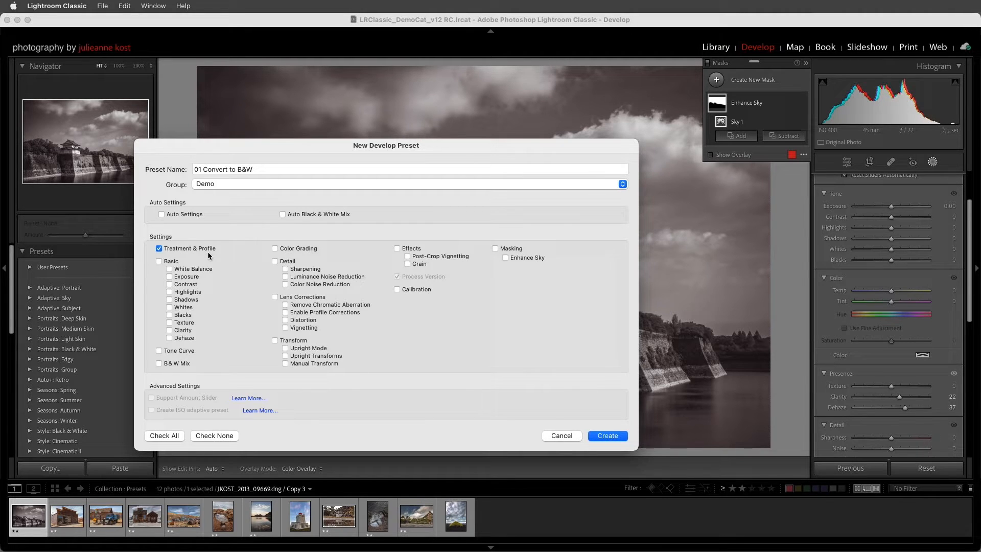
pyautogui.click(606, 435)
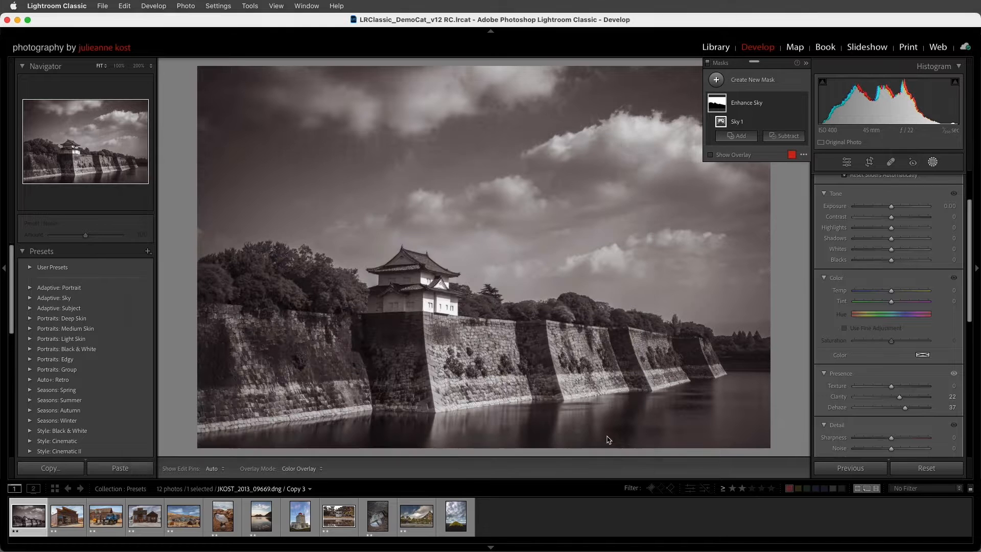
# Step: Create preset '02 Color Grading' containing only Color Grading settings
pyautogui.click(30, 287)
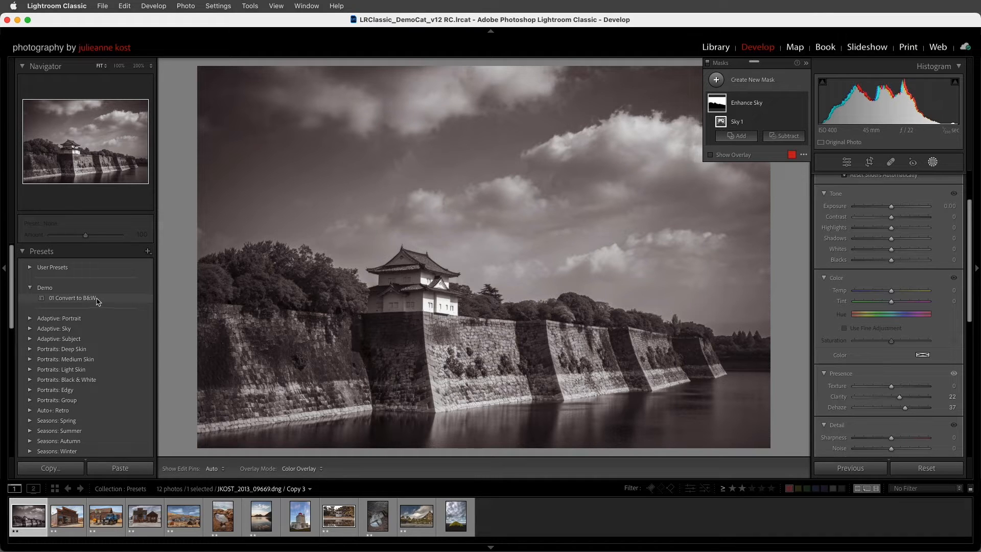
pyautogui.click(148, 250)
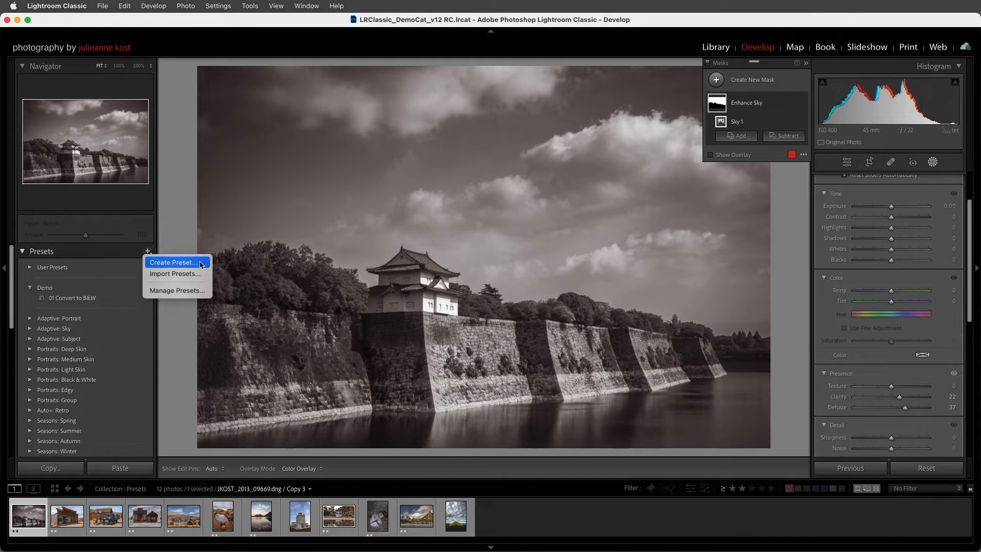
pyautogui.click(173, 262)
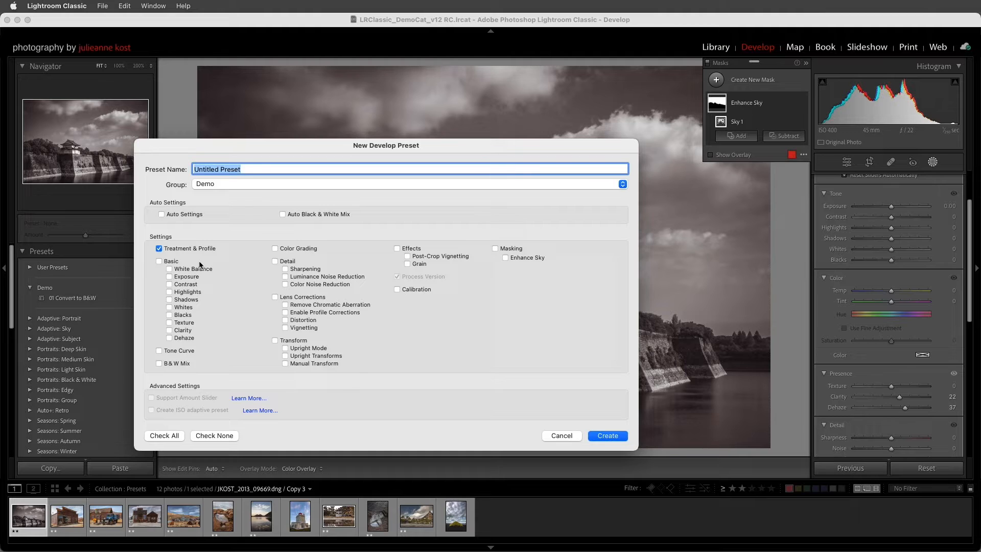
pyautogui.write('02 Color Gra')
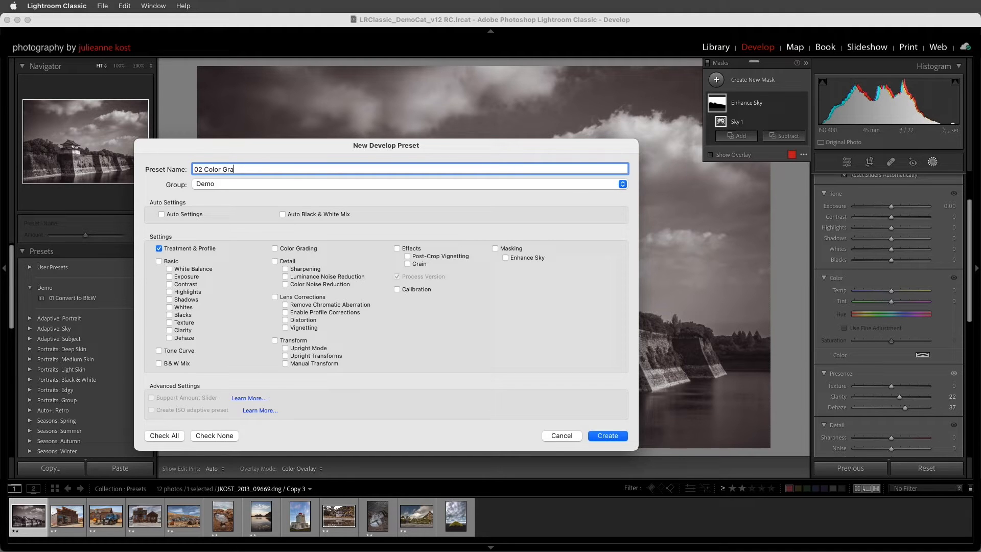
pyautogui.click(159, 248)
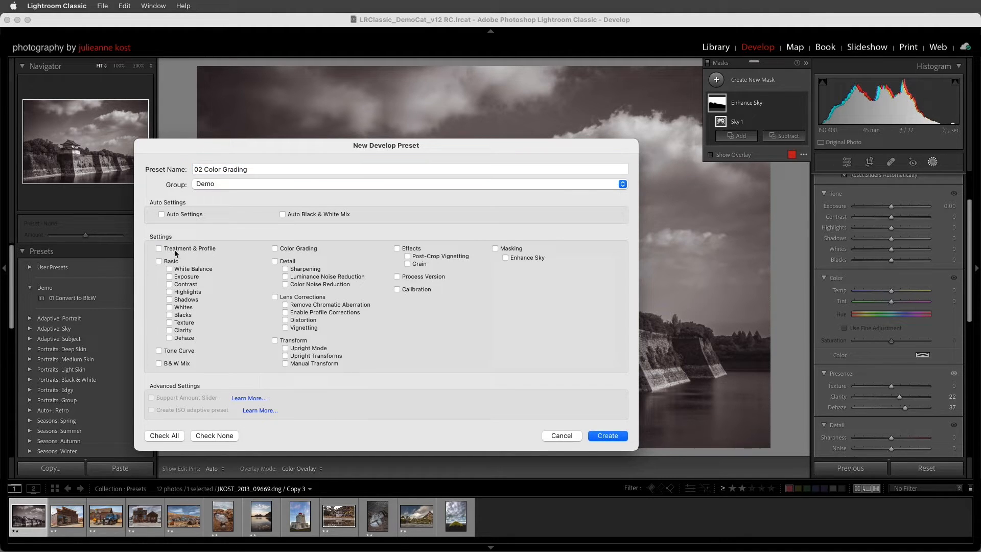
pyautogui.click(275, 249)
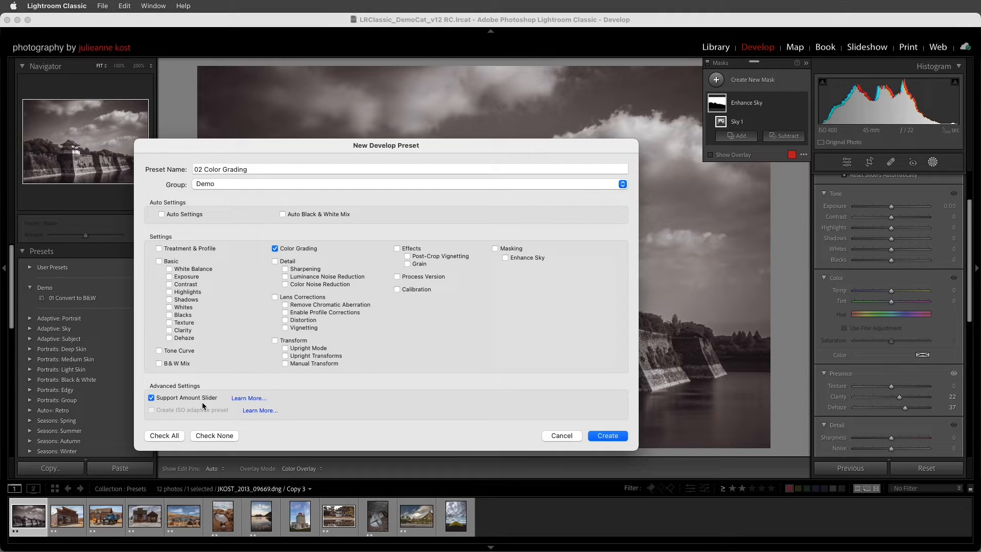
pyautogui.click(605, 435)
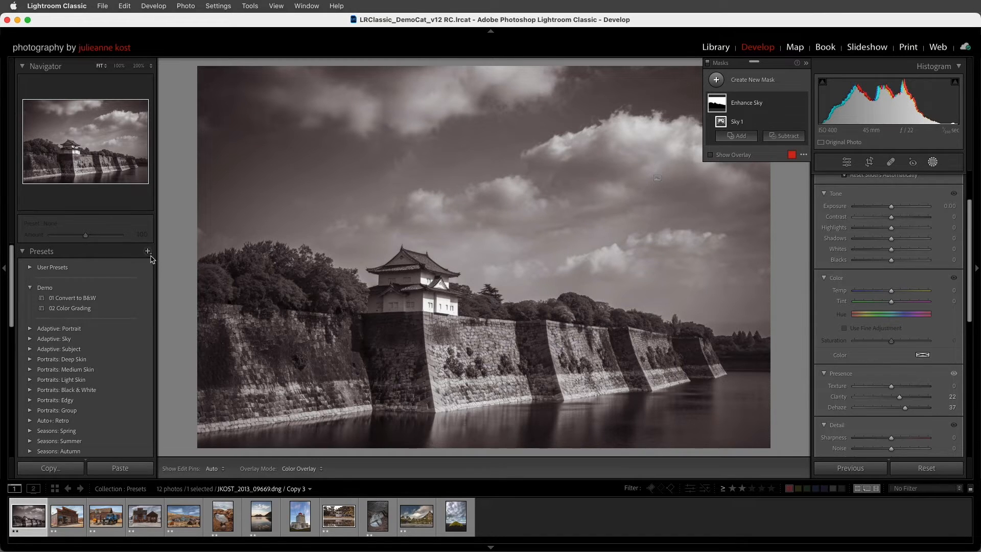
# Step: Create preset '03 Vignette Darken' containing only Post-Crop Vignetting
pyautogui.click(148, 251)
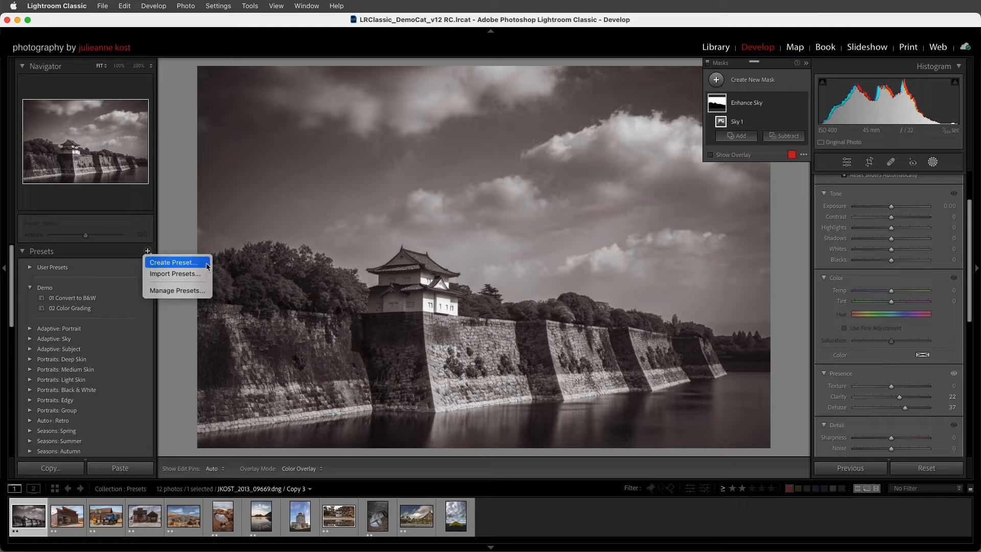
pyautogui.click(174, 262)
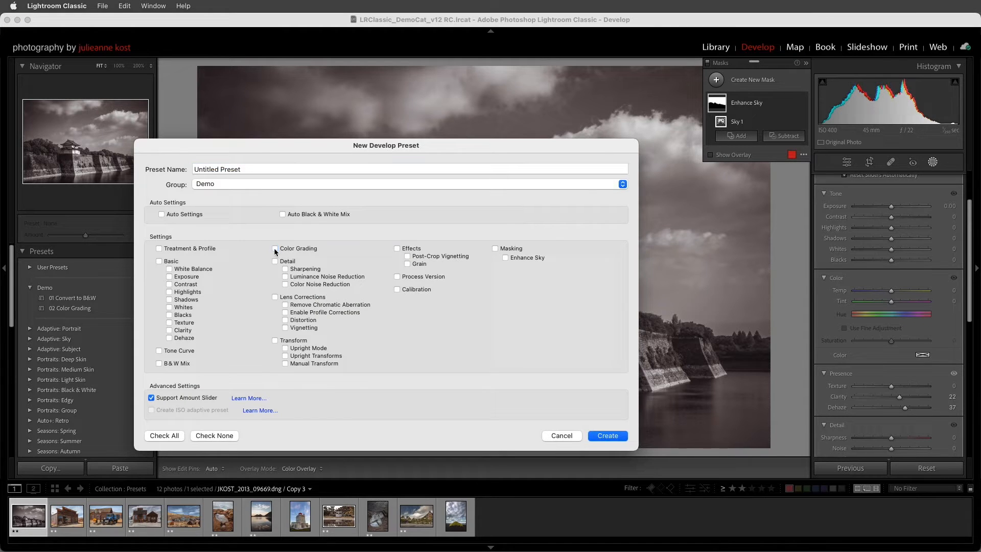
pyautogui.click(397, 248)
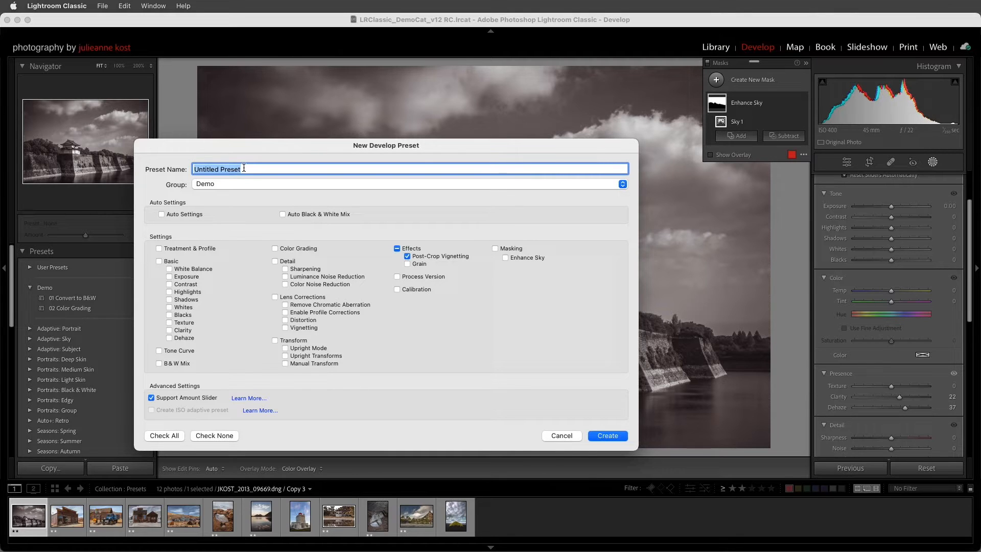
pyautogui.write('03 Vignette')
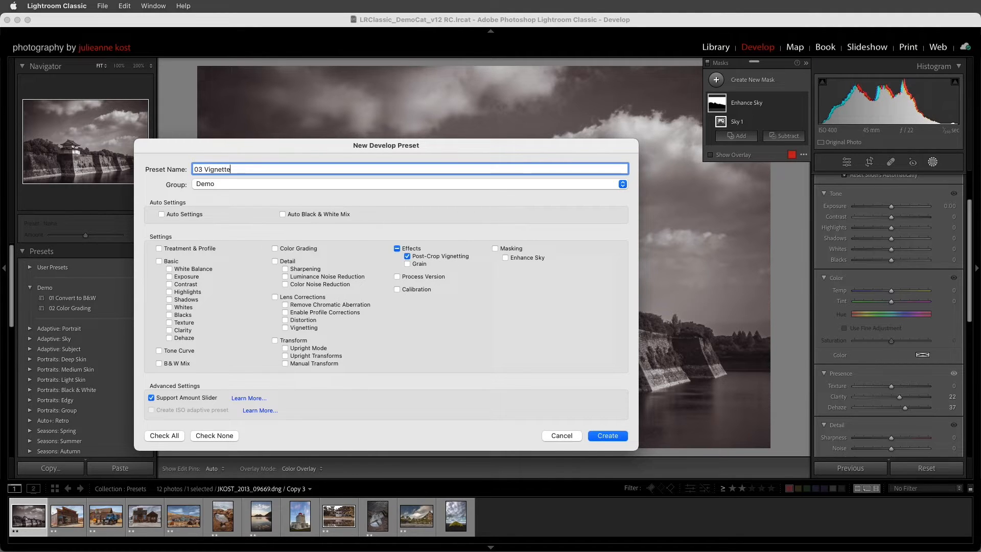
pyautogui.write('Darken')
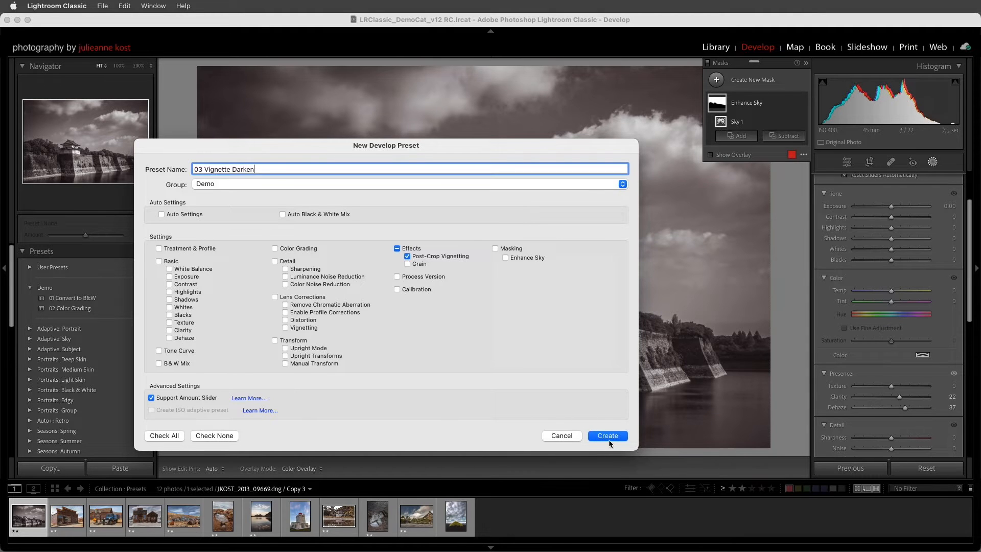
pyautogui.click(605, 435)
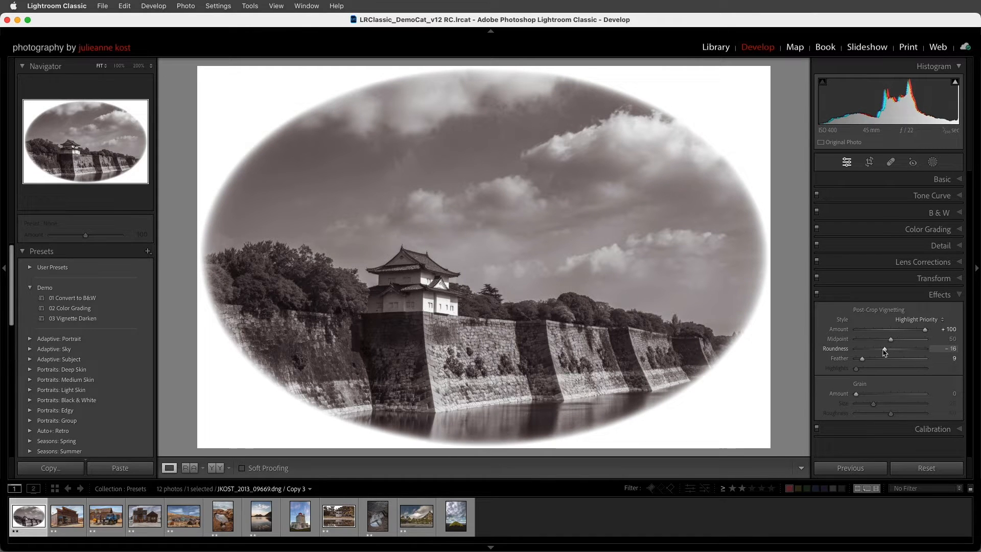
# Step: Reshape the vignette to Midpoint 0, Roundness -100 and save as '04 Vignette White Border'
pyautogui.moveTo(884, 348); pyautogui.dragTo(863, 349)
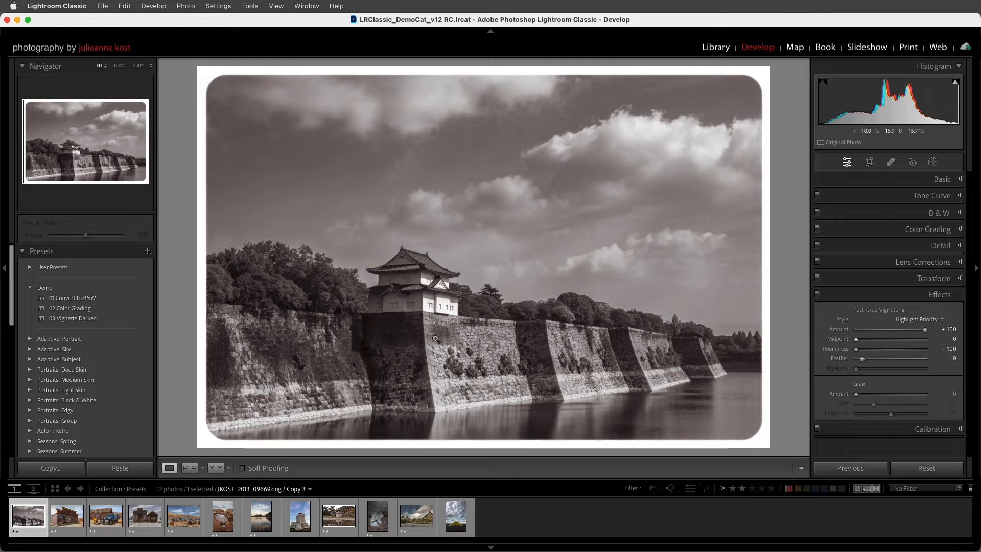
pyautogui.click(148, 251)
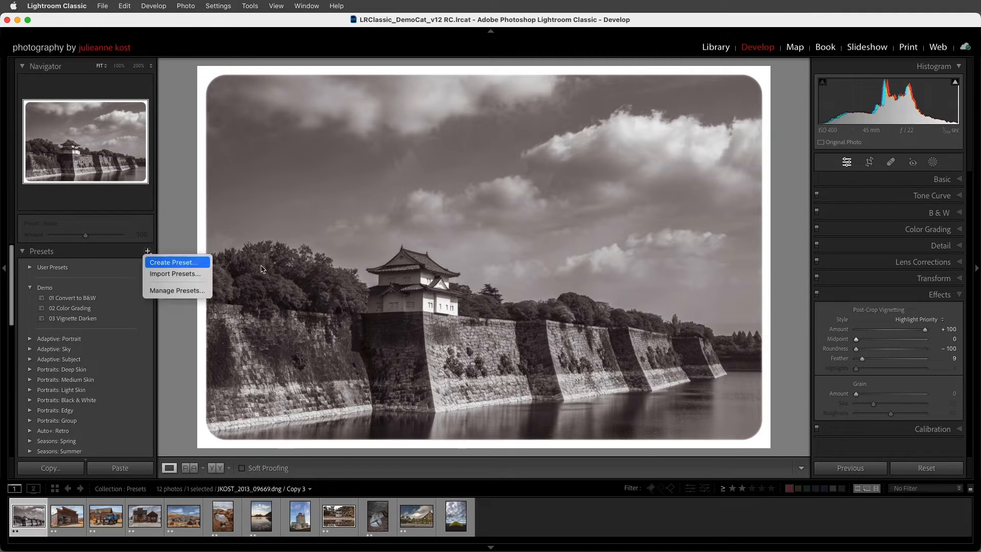
pyautogui.click(174, 261)
pyautogui.write('04 Vignette White Border')
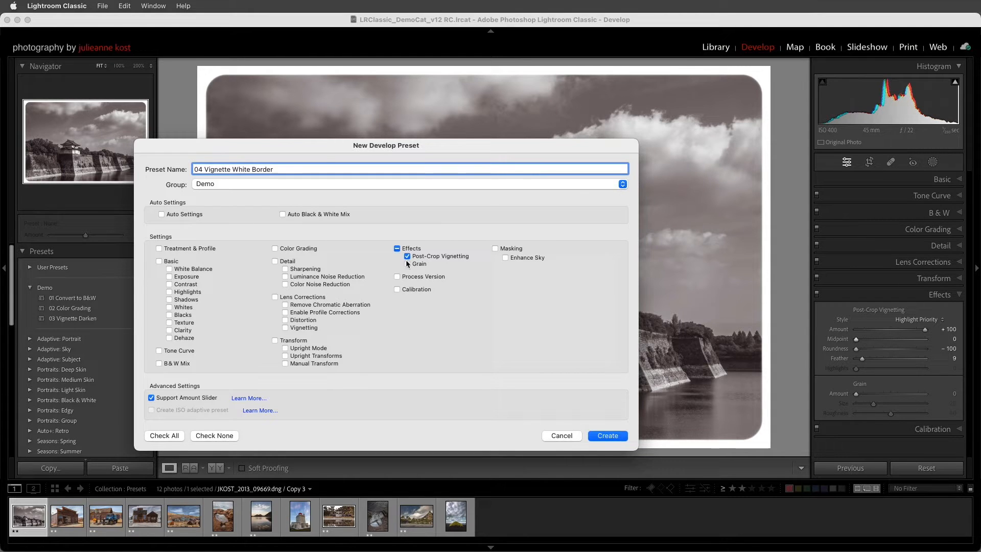
pyautogui.click(605, 436)
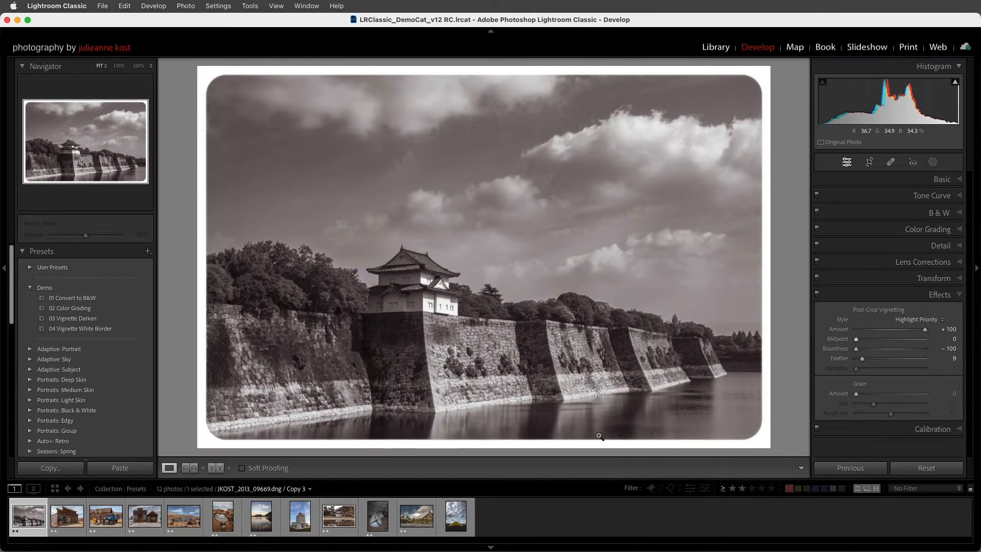
# Step: Create preset '05 Enhance Sky' containing only the Enhance Sky mask
pyautogui.click(148, 251)
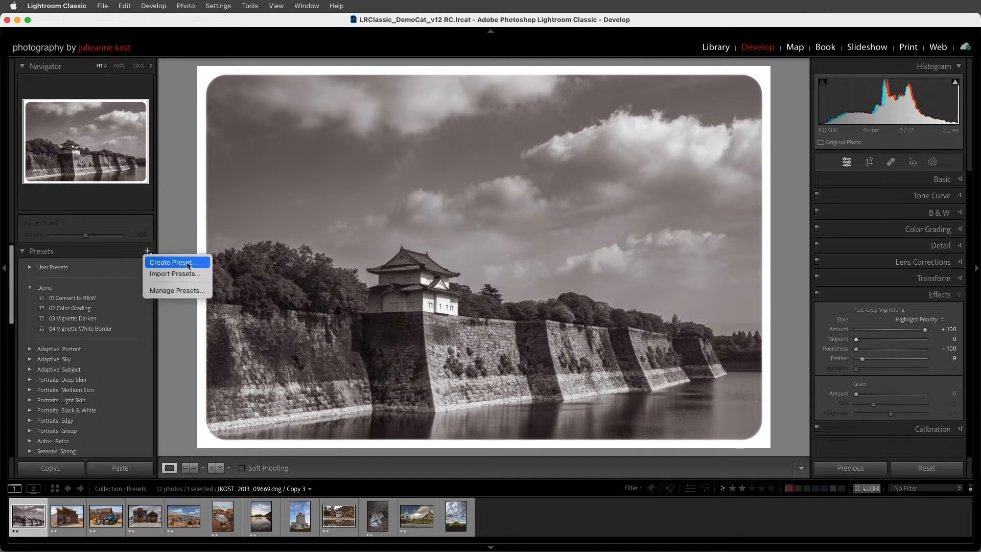
pyautogui.click(172, 262)
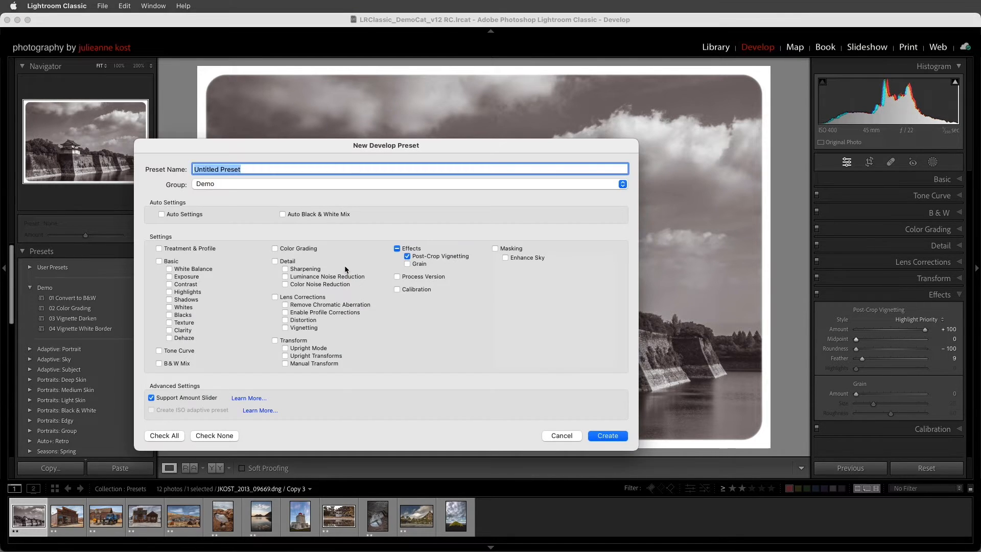
pyautogui.write('05')
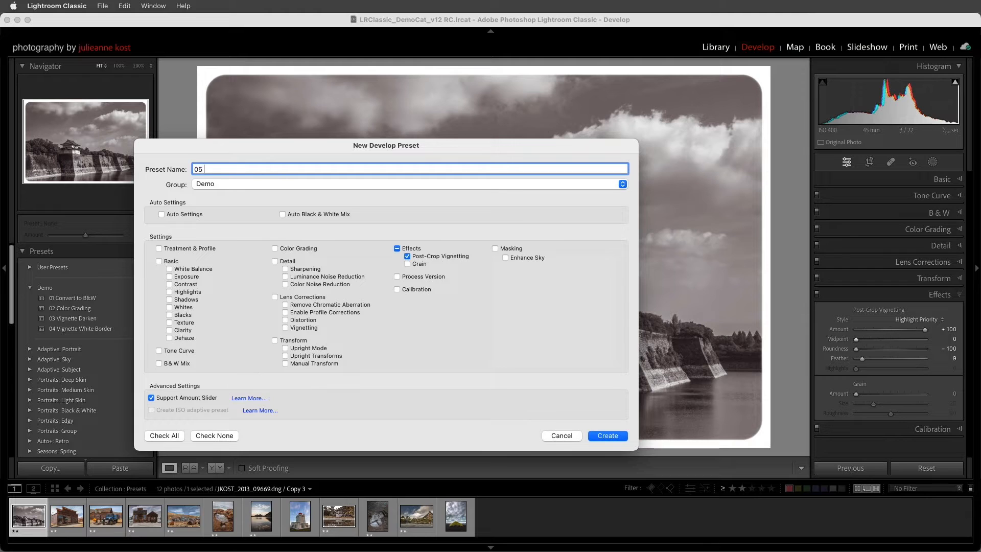
pyautogui.write('Enhance Sky')
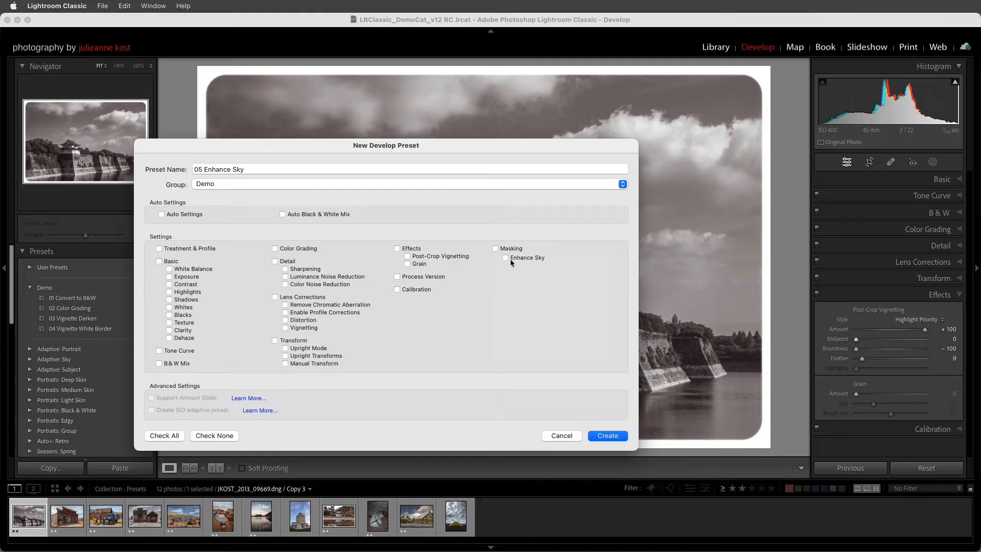
pyautogui.click(495, 248)
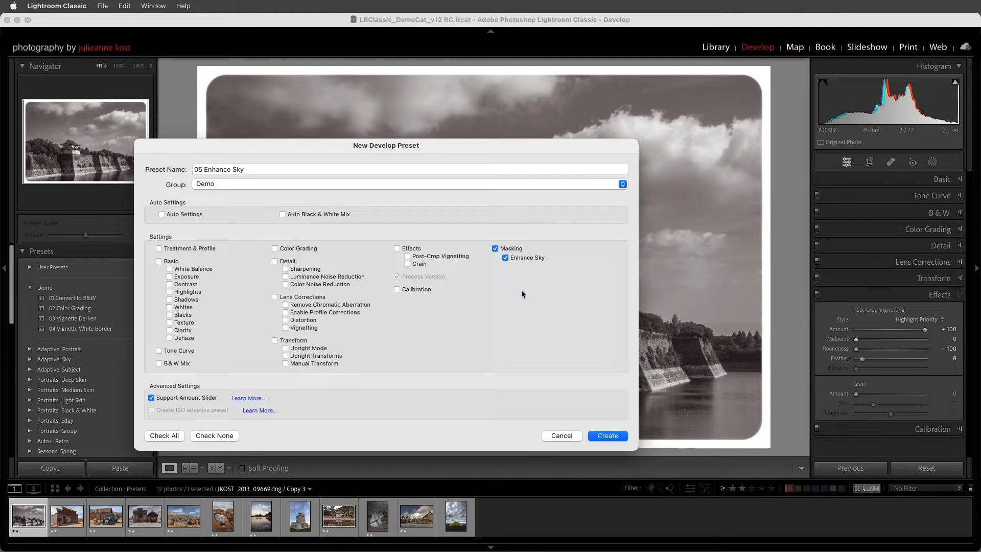
pyautogui.click(606, 435)
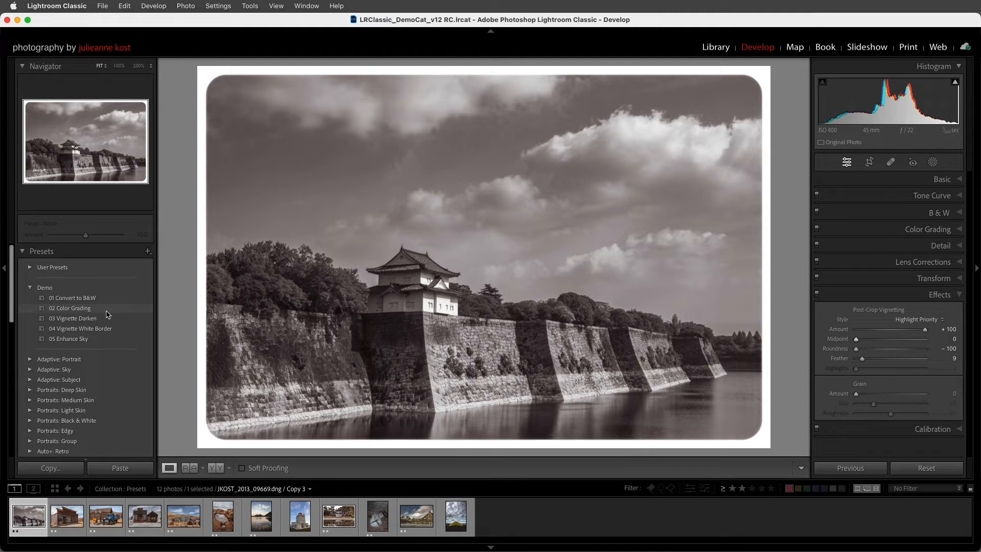
# Step: Try '03 Vignette Darken' and '04 Vignette White Border', then select the storefront photo
pyautogui.click(73, 318)
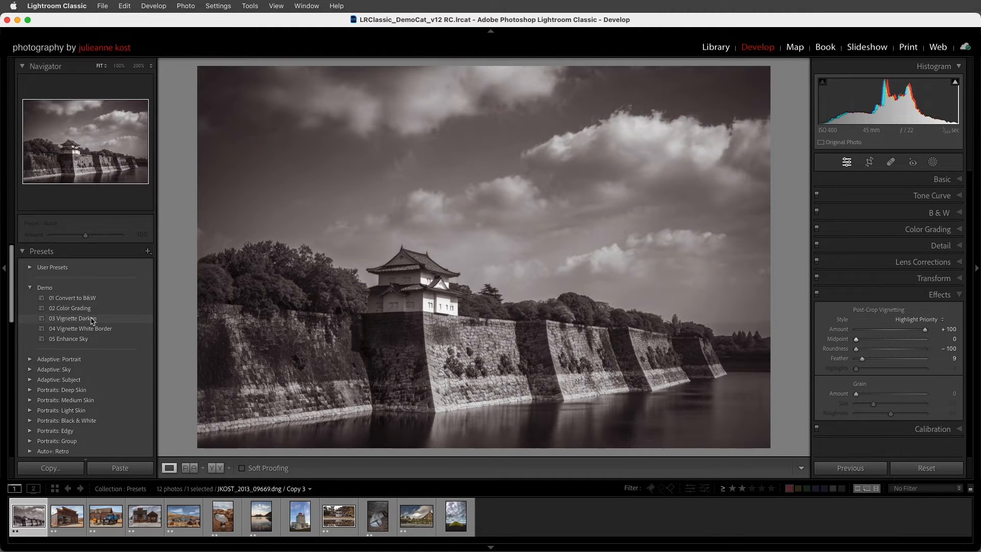
pyautogui.click(72, 317)
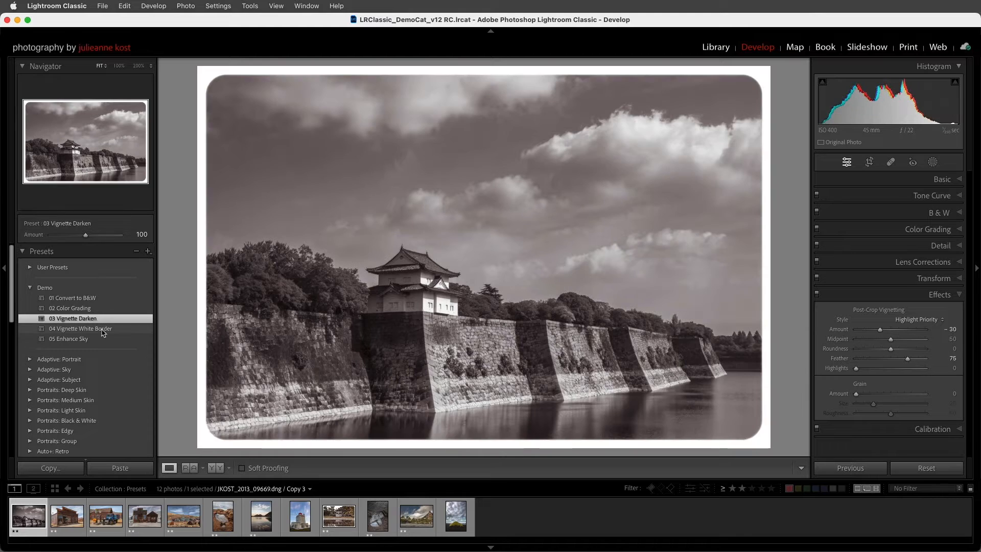
pyautogui.click(80, 328)
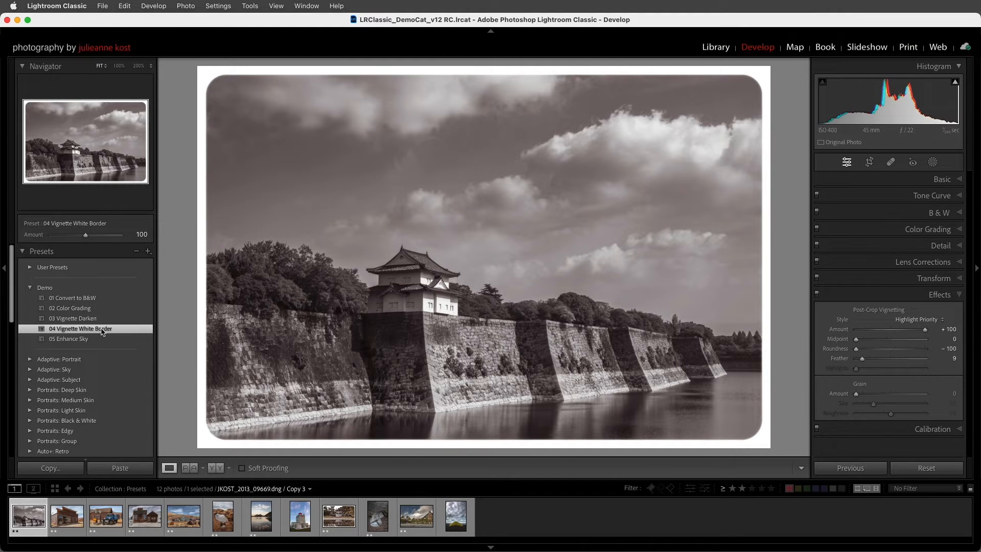
pyautogui.click(66, 515)
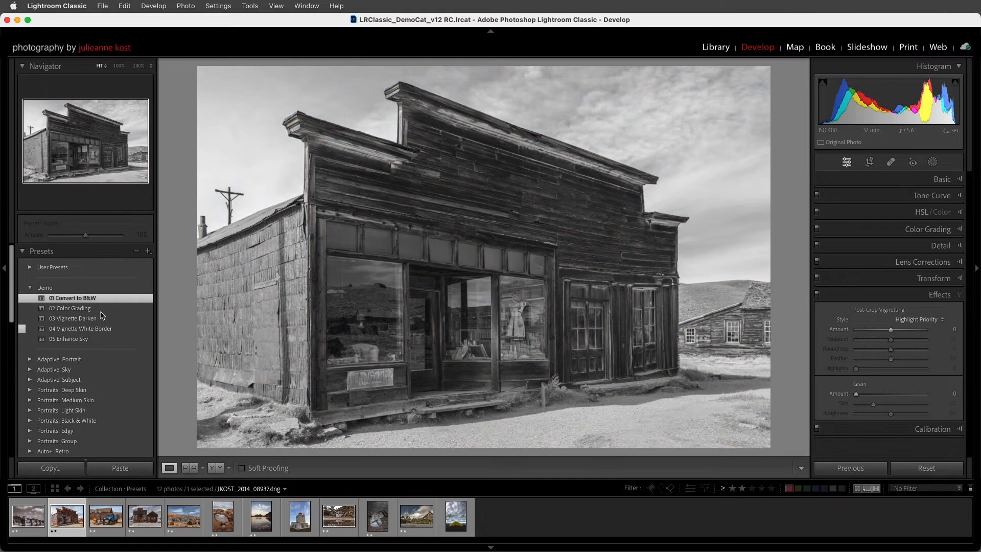
# Step: Apply '02 Color Grading' at Amount 110, then stack '03 Vignette Darken'
pyautogui.click(70, 307)
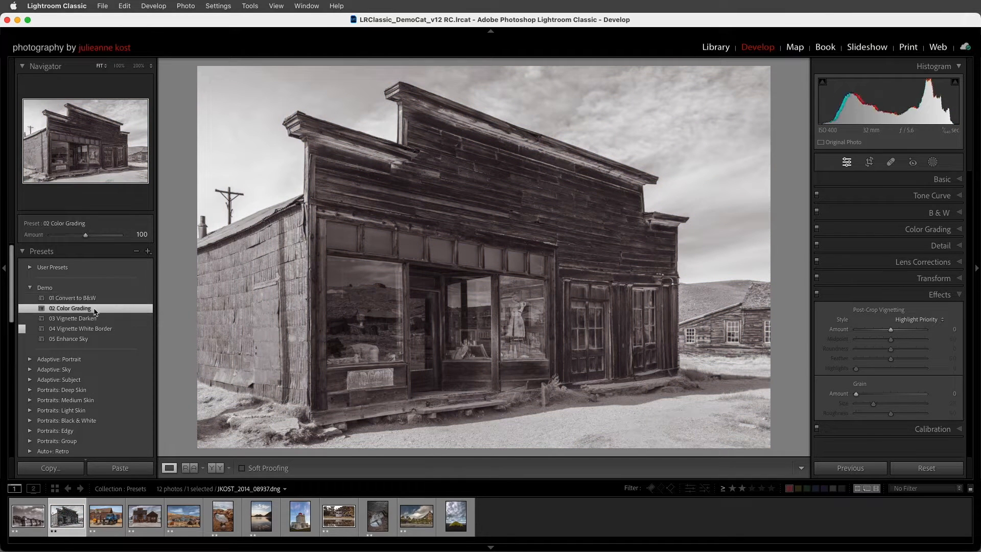
pyautogui.moveTo(86, 234); pyautogui.dragTo(91, 234)
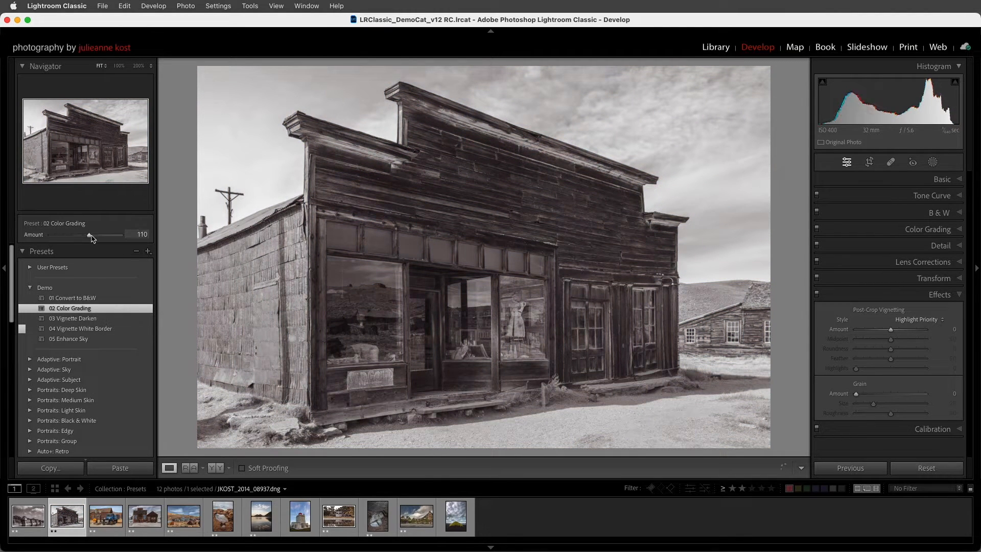
pyautogui.click(73, 317)
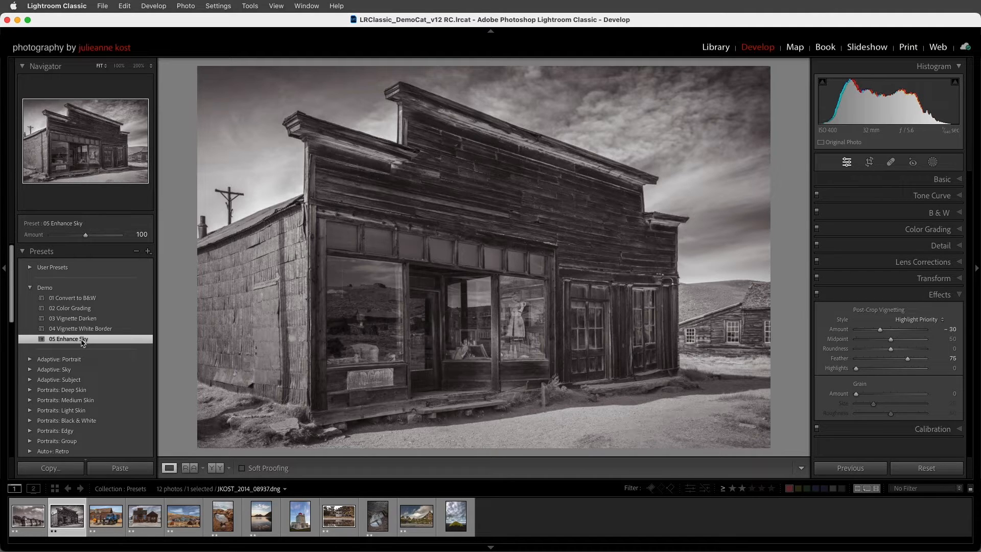
# Step: Create preset '06 One Click Sepia' with profile, color grading, effects and masking
pyautogui.click(149, 250)
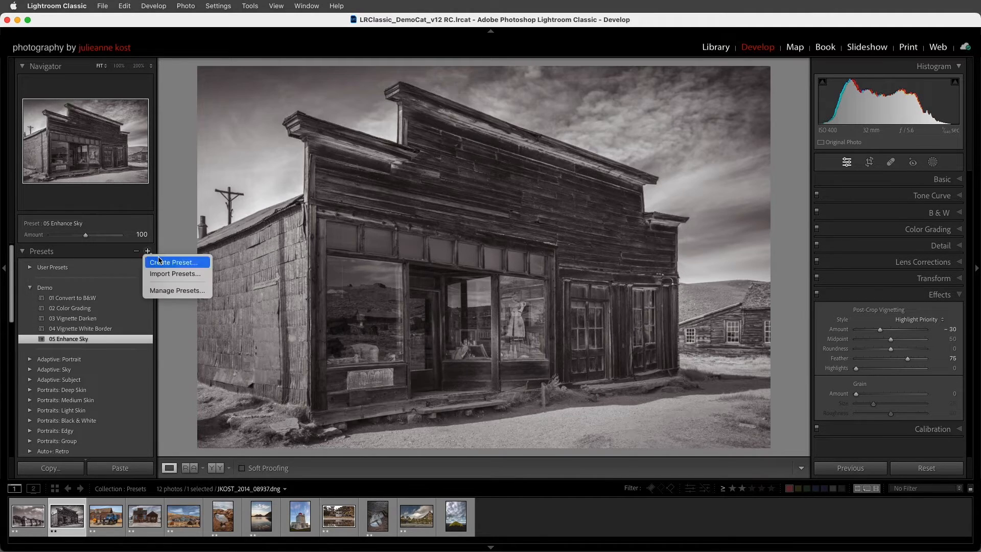
pyautogui.click(173, 262)
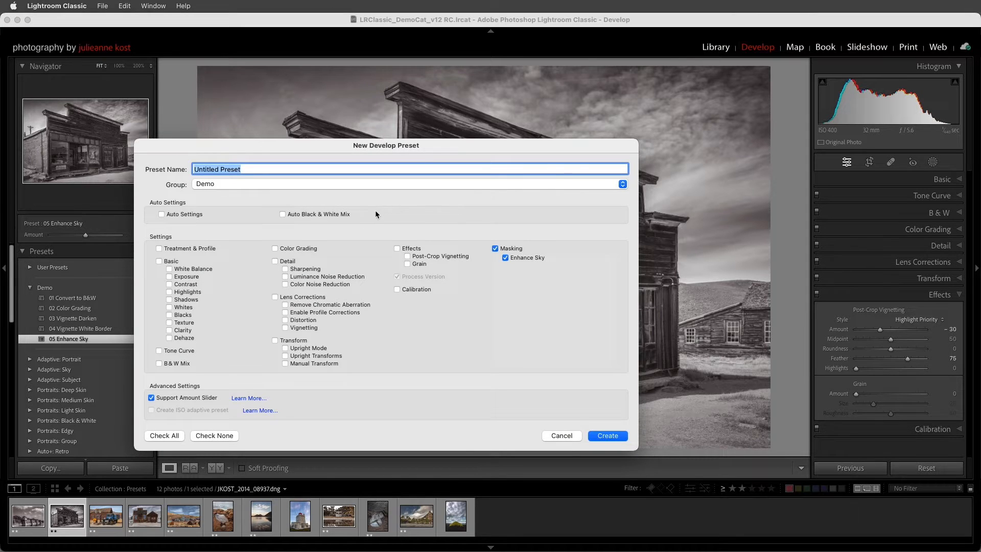
pyautogui.click(407, 256)
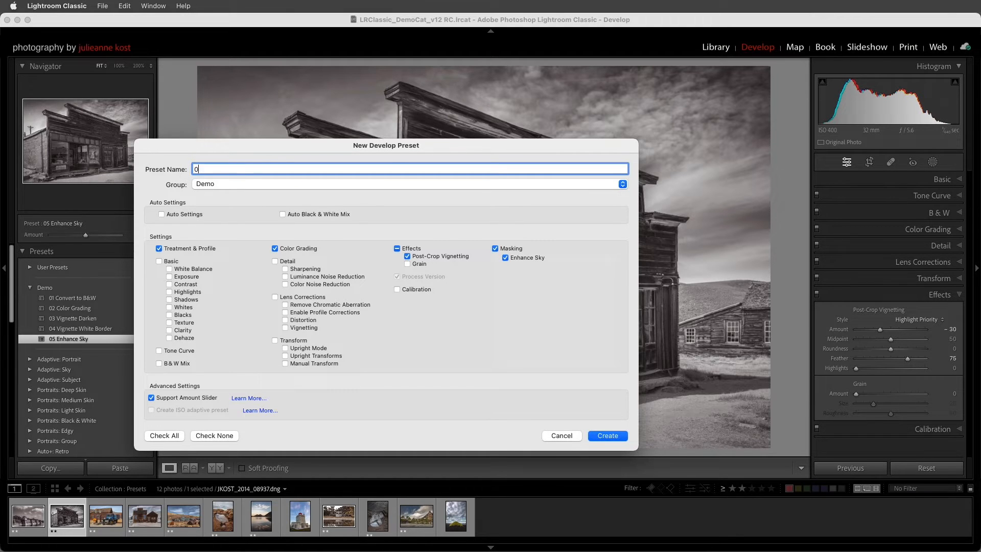
pyautogui.write('06 One Click Sepia')
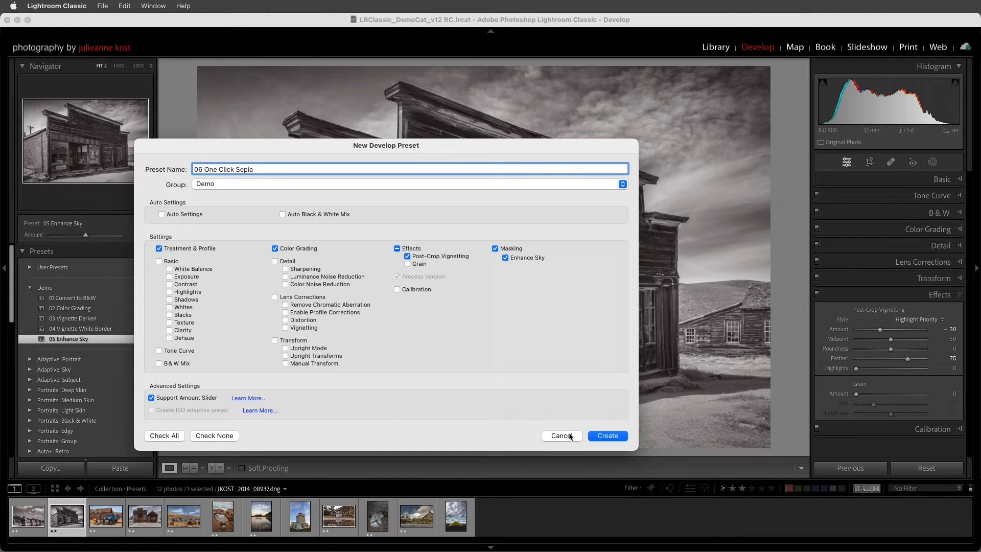
pyautogui.click(606, 435)
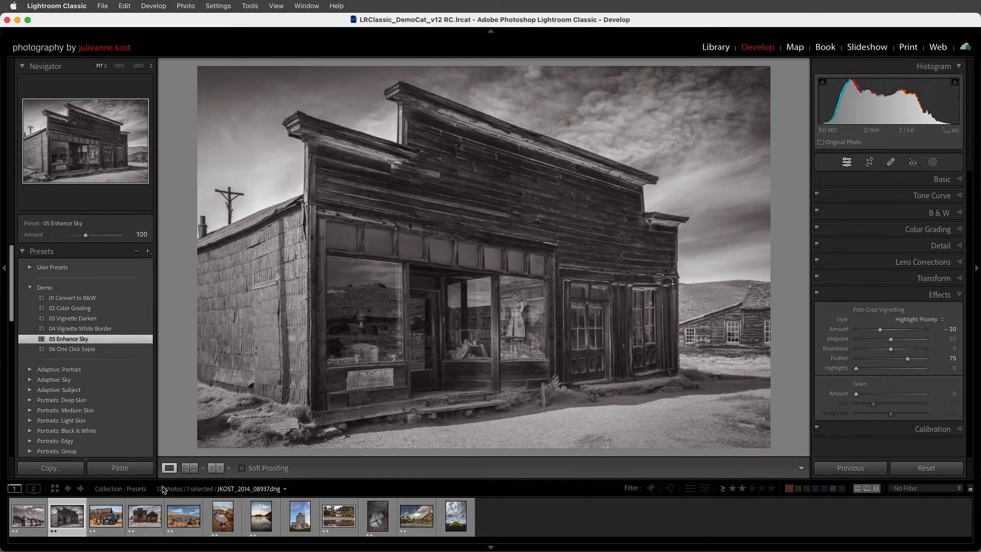
# Step: On the truck photo, compare One Click Sepia strengths, settle at 145, and lighten the vignette to -22
pyautogui.click(106, 517)
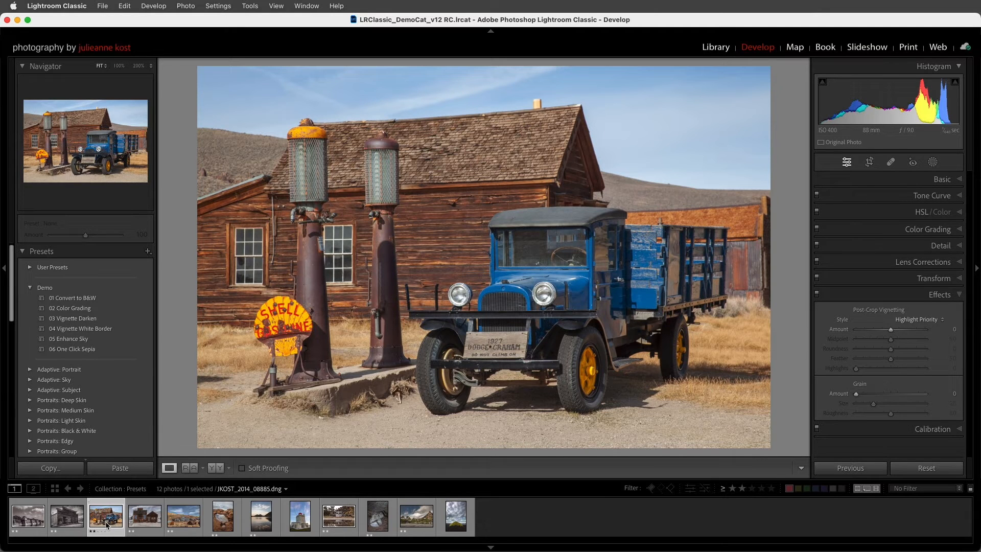
pyautogui.moveTo(106, 517)
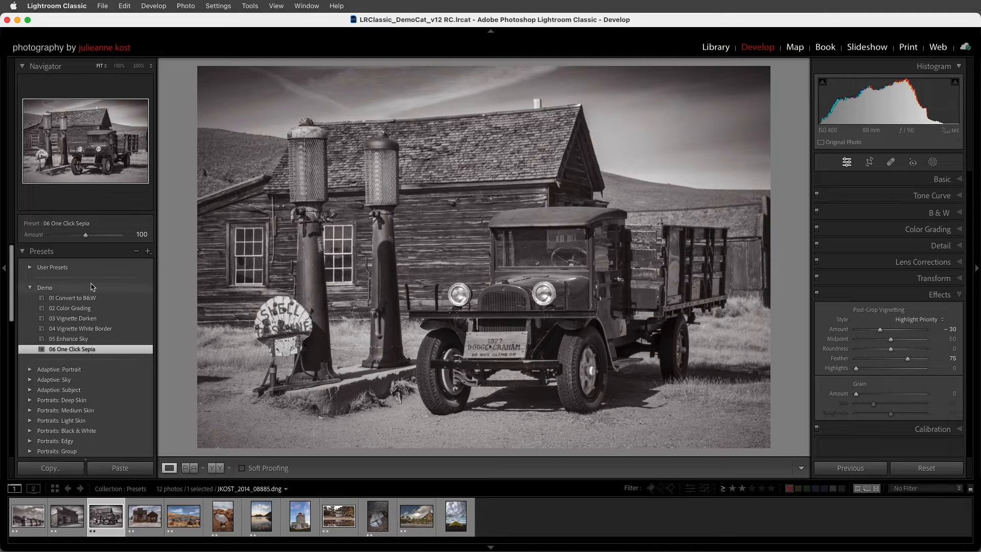
pyautogui.moveTo(86, 234); pyautogui.dragTo(72, 234)
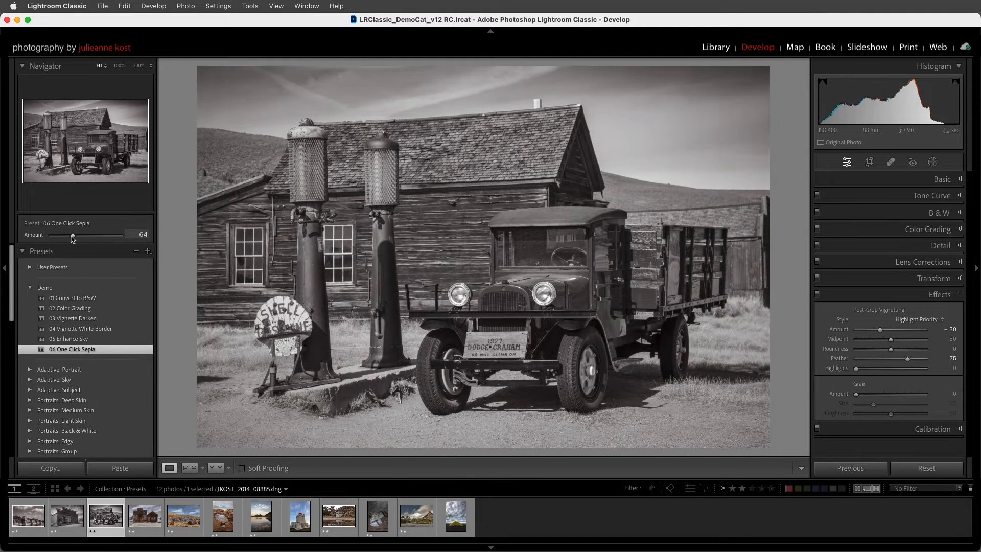
pyautogui.moveTo(72, 235); pyautogui.dragTo(84, 235)
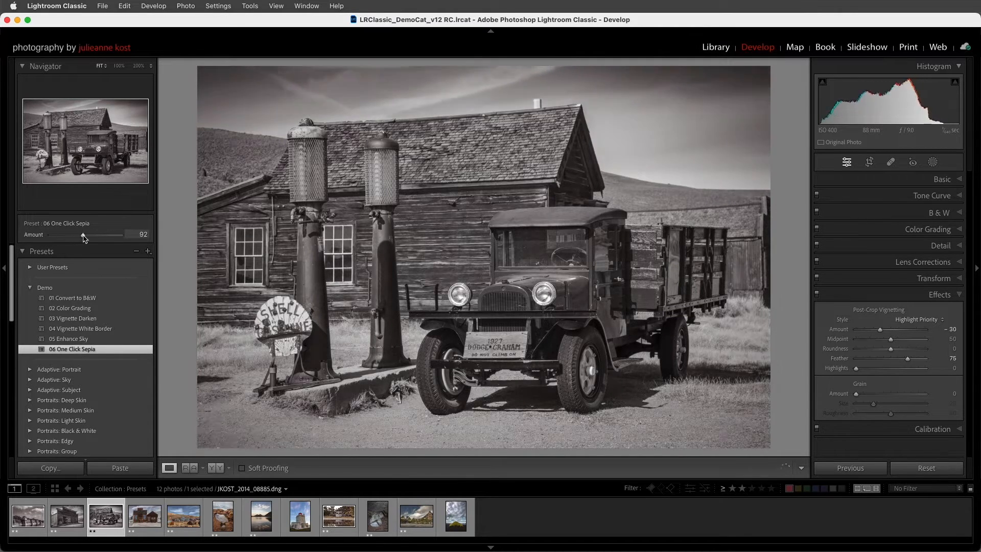
pyautogui.moveTo(83, 235); pyautogui.dragTo(112, 234)
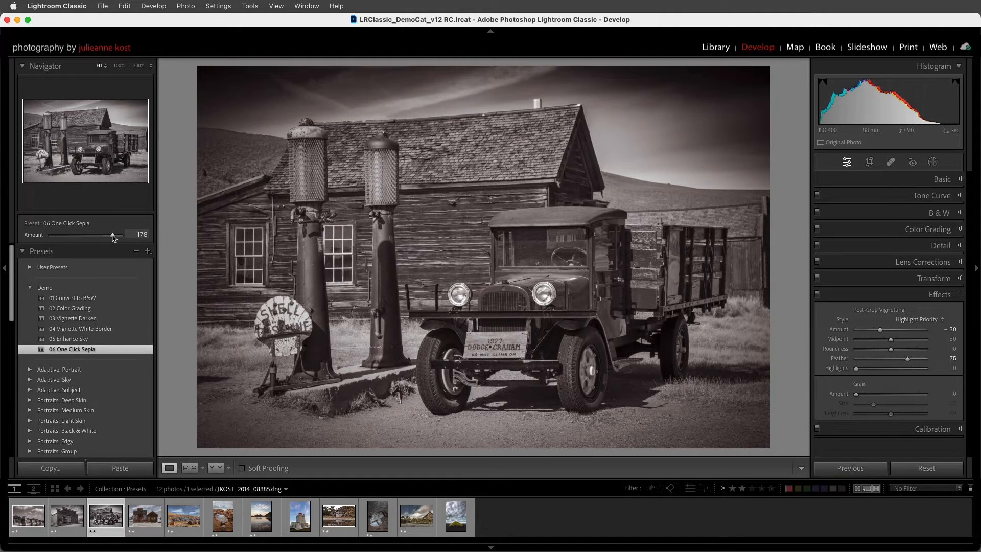
pyautogui.moveTo(112, 237); pyautogui.dragTo(64, 237)
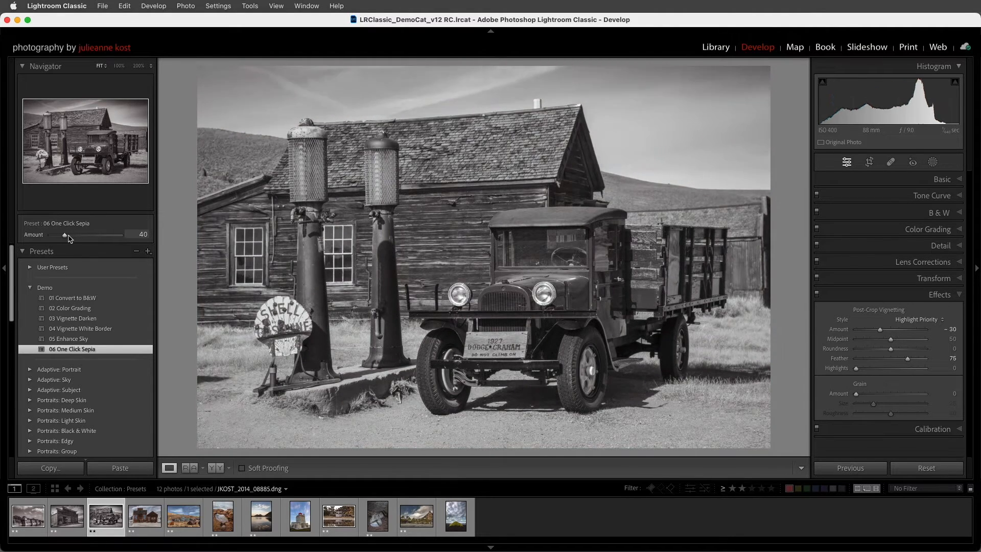
pyautogui.moveTo(64, 235); pyautogui.dragTo(77, 235)
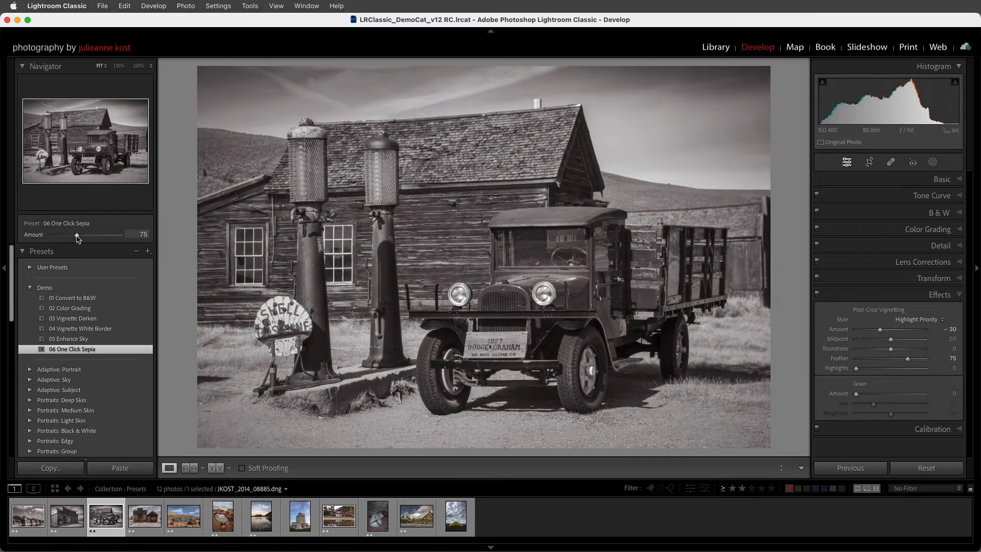
pyautogui.moveTo(76, 239); pyautogui.dragTo(100, 239)
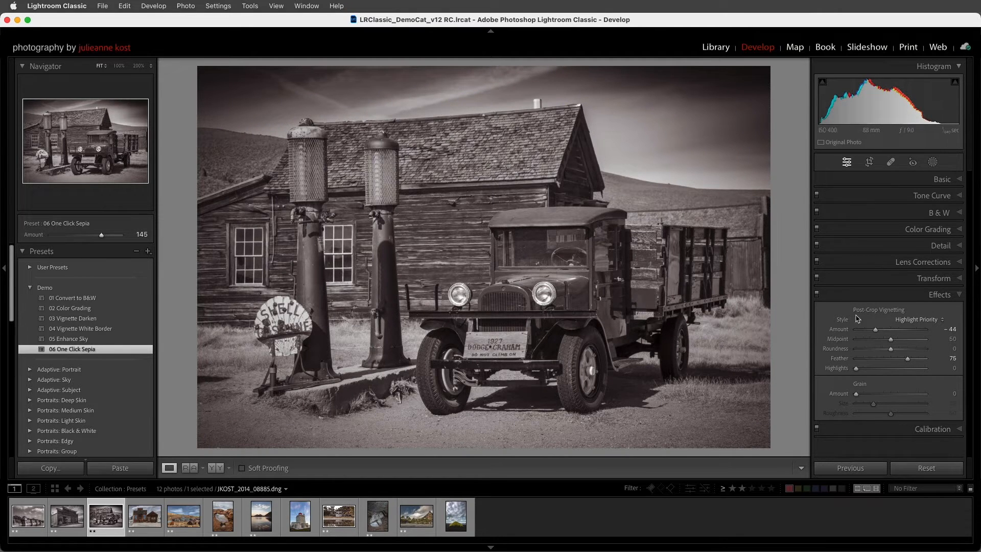
pyautogui.moveTo(864, 329); pyautogui.dragTo(882, 329)
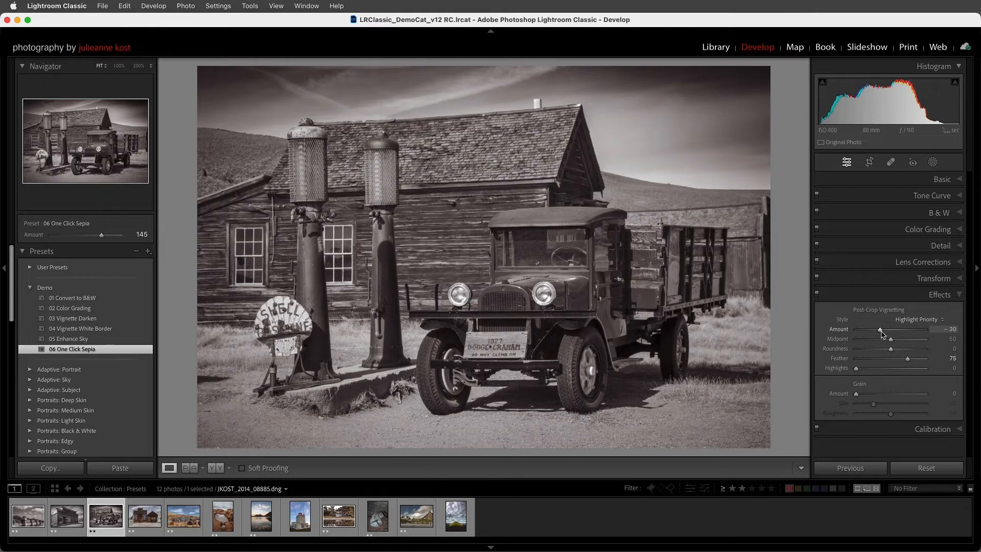
pyautogui.moveTo(861, 330); pyautogui.dragTo(882, 330)
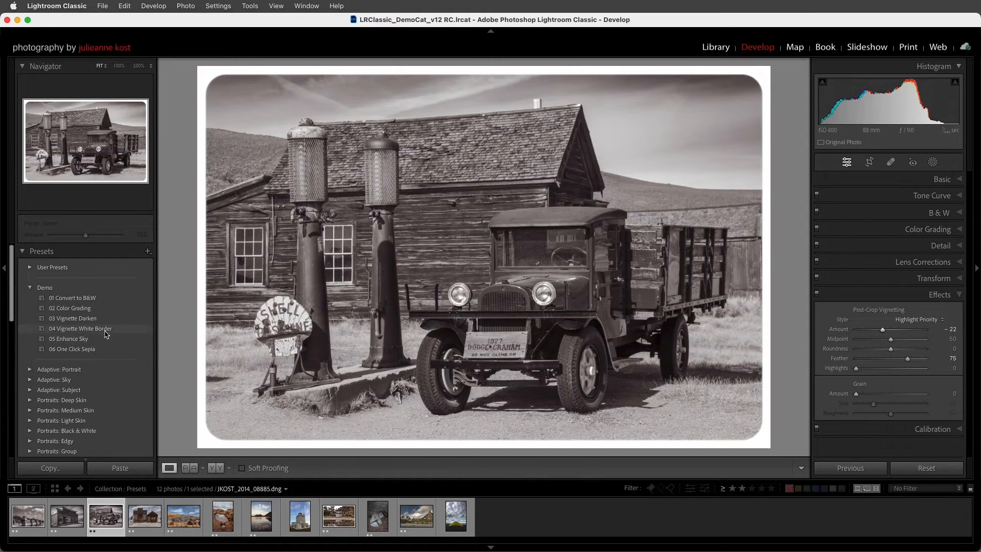
# Step: Add the 04 Vignette White Border to the truck, then select the rock, lake and lighthouse photos
pyautogui.click(80, 329)
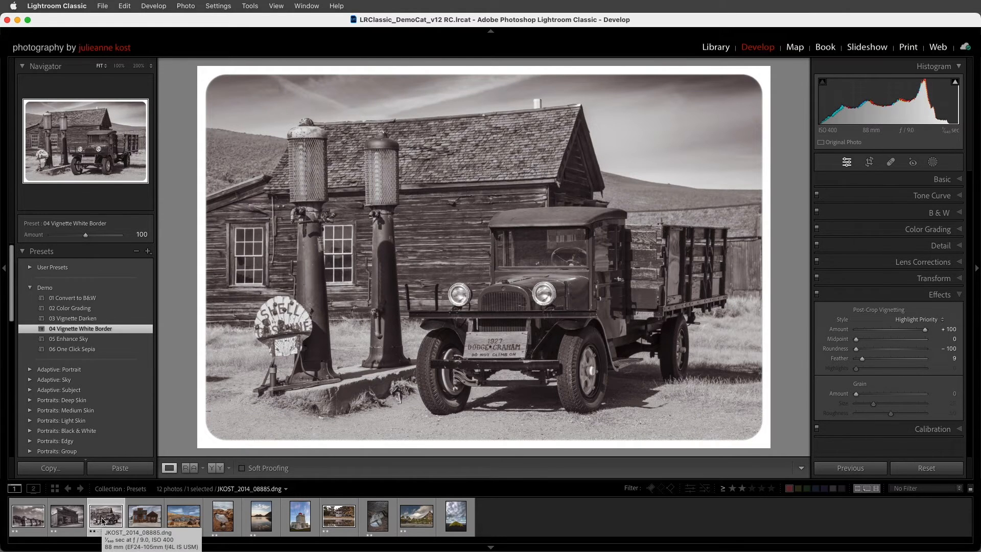
pyautogui.click(221, 516)
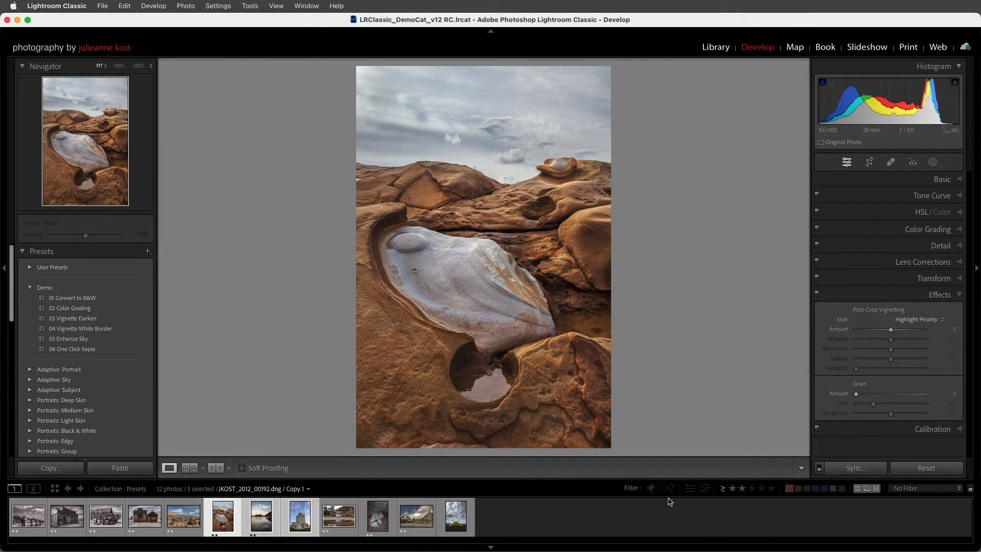
# Step: With Auto Sync on, apply One Click Sepia to all three photos, check the lake and lighthouse, then show the grid
pyautogui.click(818, 468)
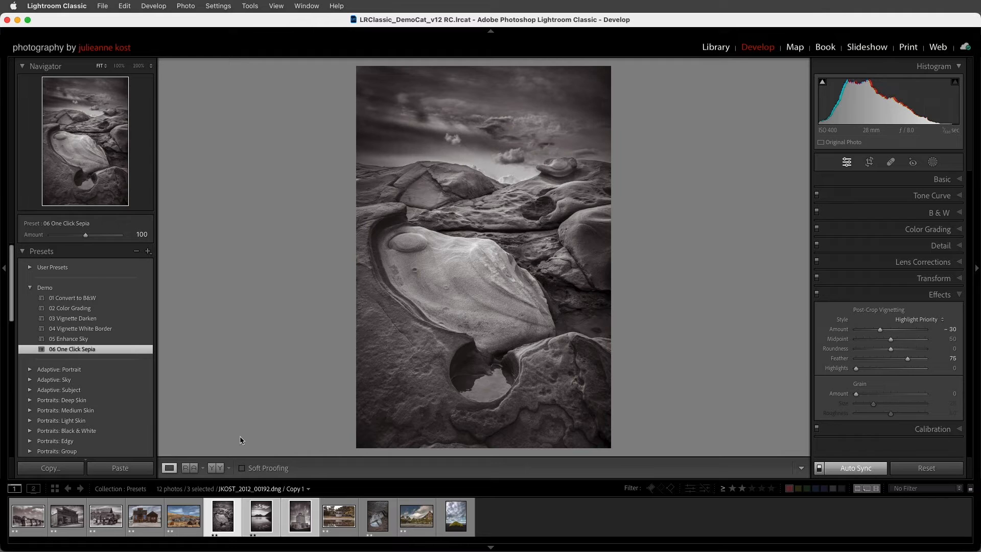
pyautogui.click(260, 515)
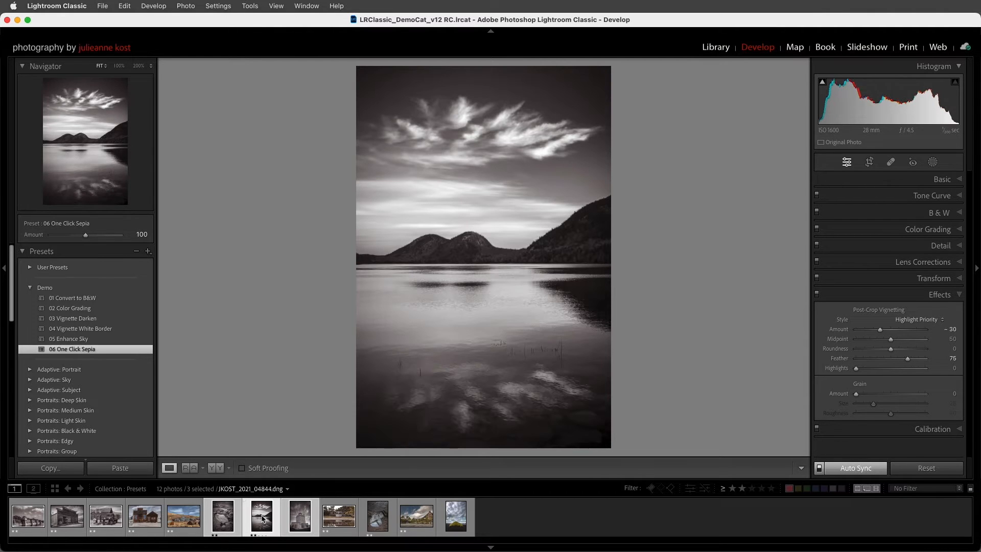
pyautogui.click(298, 515)
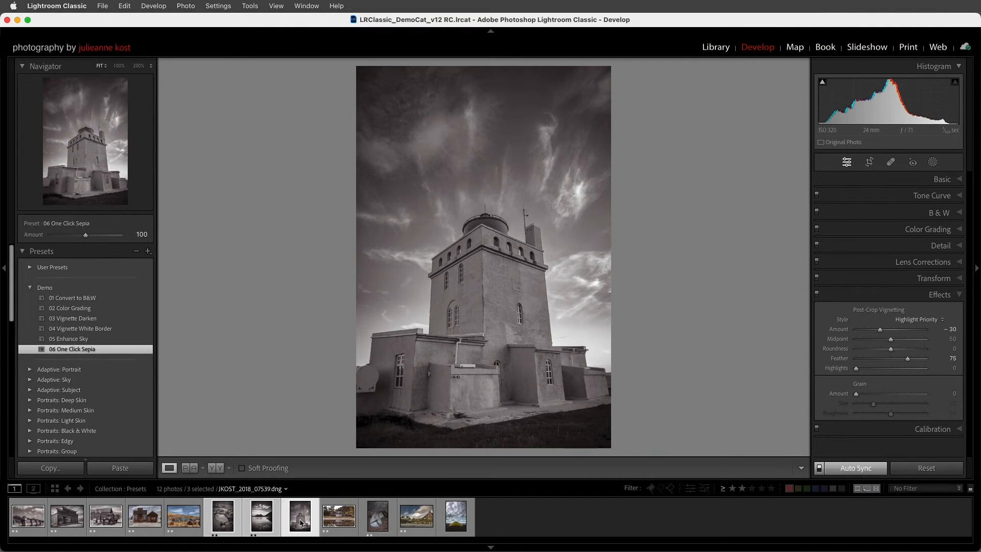
pyautogui.moveTo(538, 301)
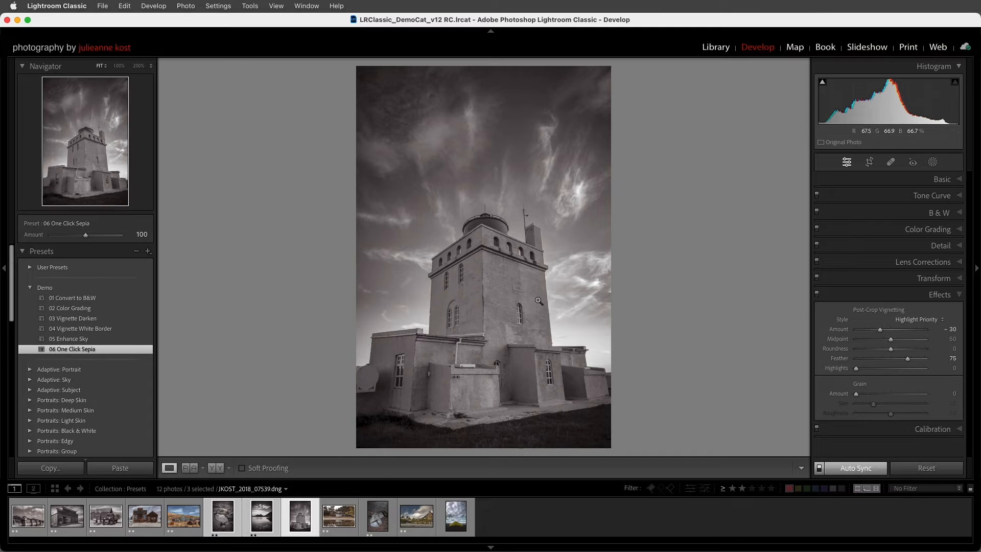
pyautogui.click(715, 47)
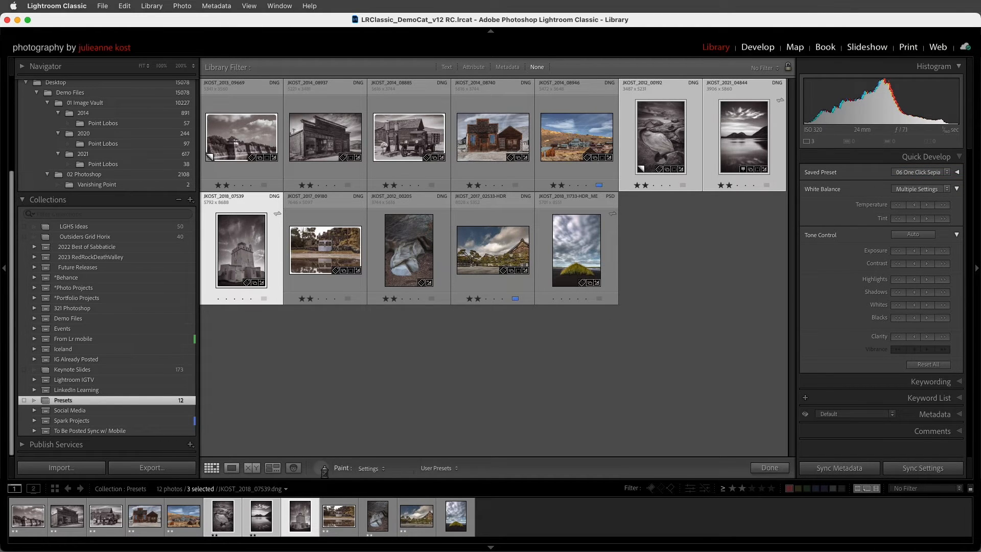
pyautogui.click(370, 467)
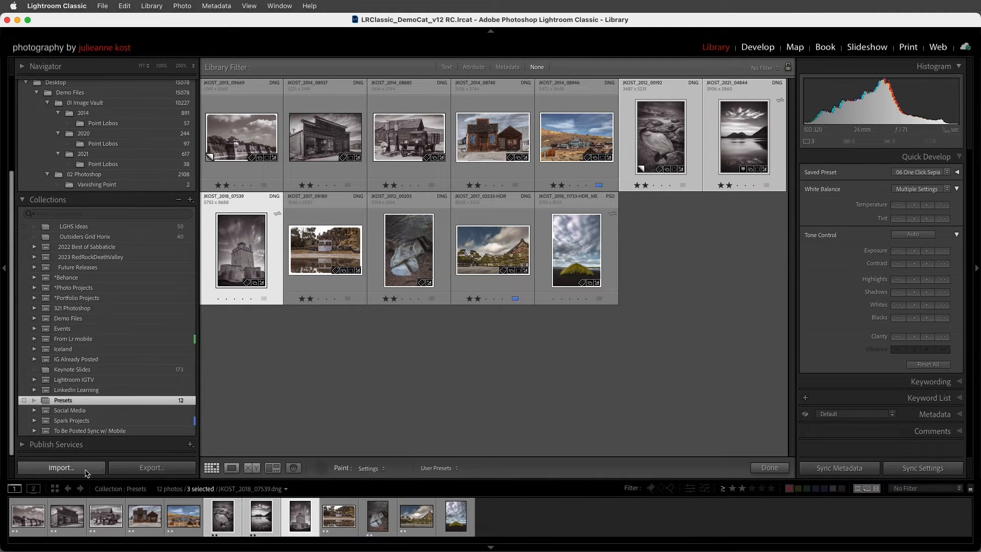
pyautogui.click(61, 467)
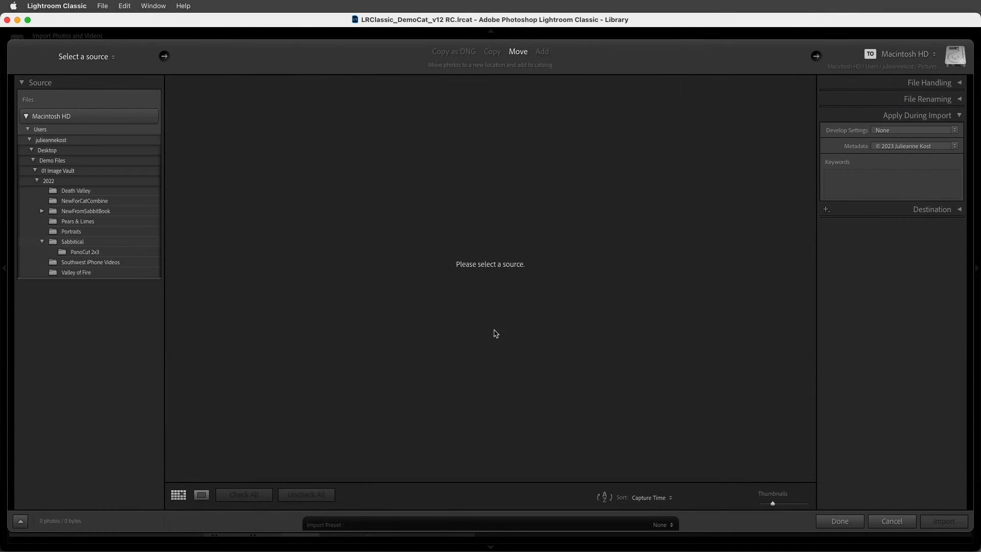
pyautogui.click(914, 130)
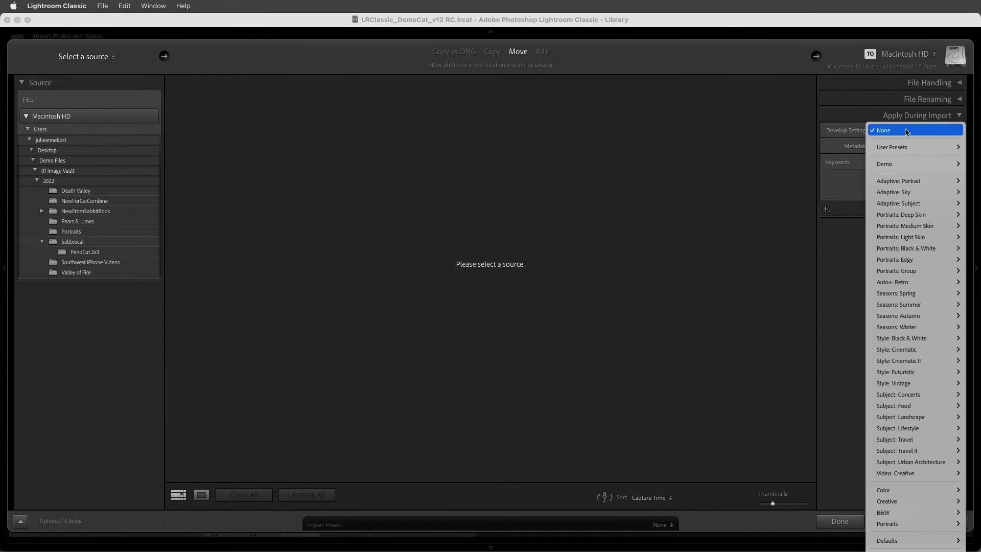
pyautogui.click(882, 130)
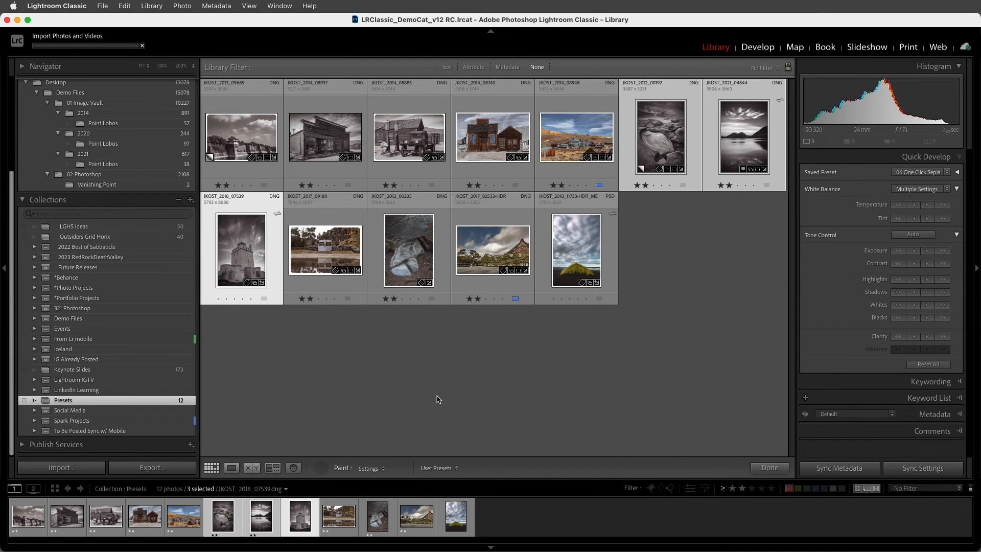
# Step: Return to Develop on the lighthouse photo and expand the Adaptive: Sky and Style: Cinematic groups
pyautogui.click(757, 47)
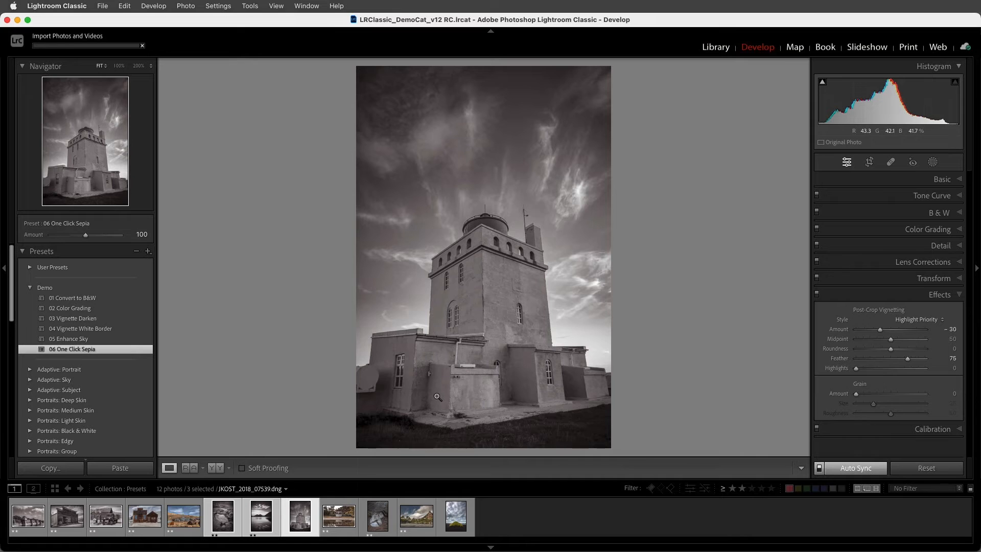
pyautogui.scroll(-3)
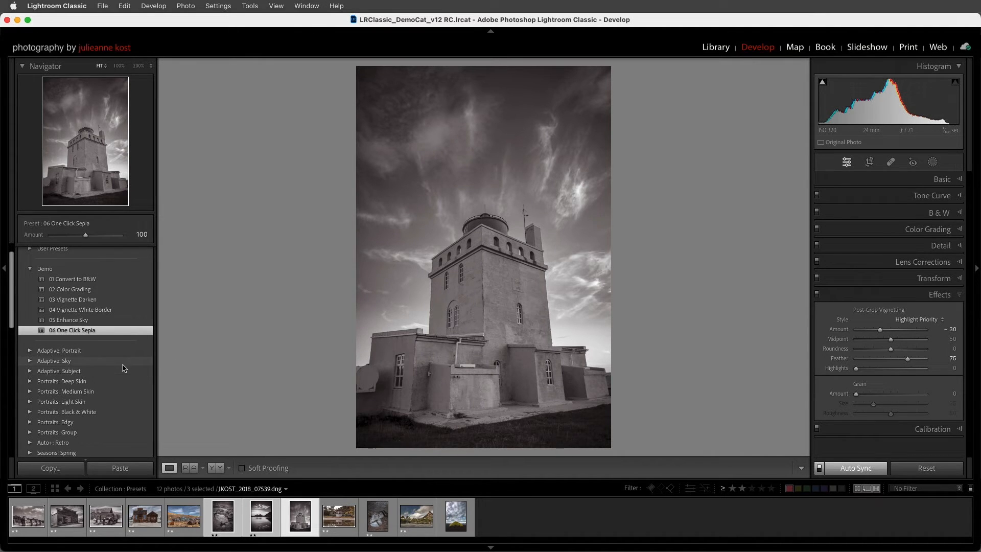
pyautogui.click(30, 360)
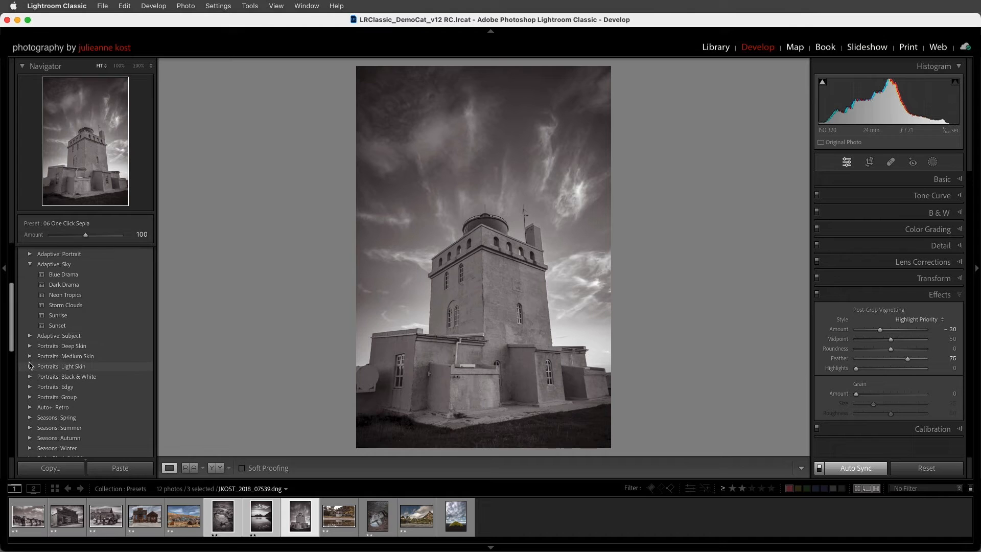
pyautogui.scroll(-3)
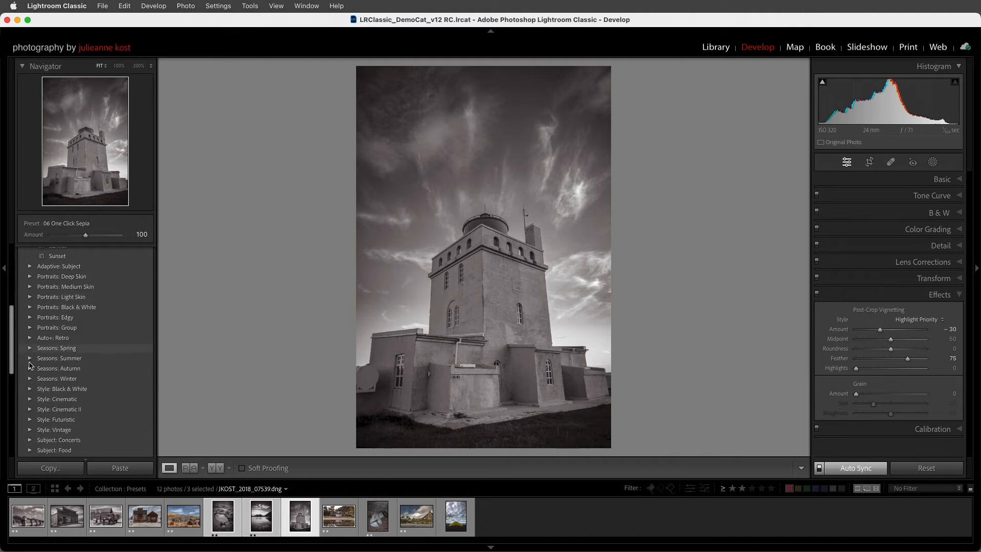
pyautogui.scroll(-3)
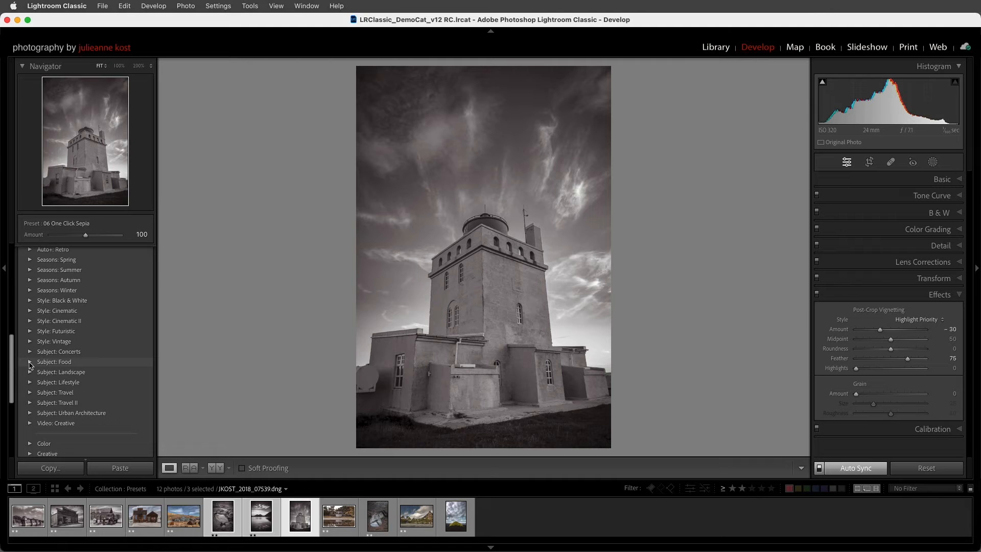
pyautogui.click(29, 310)
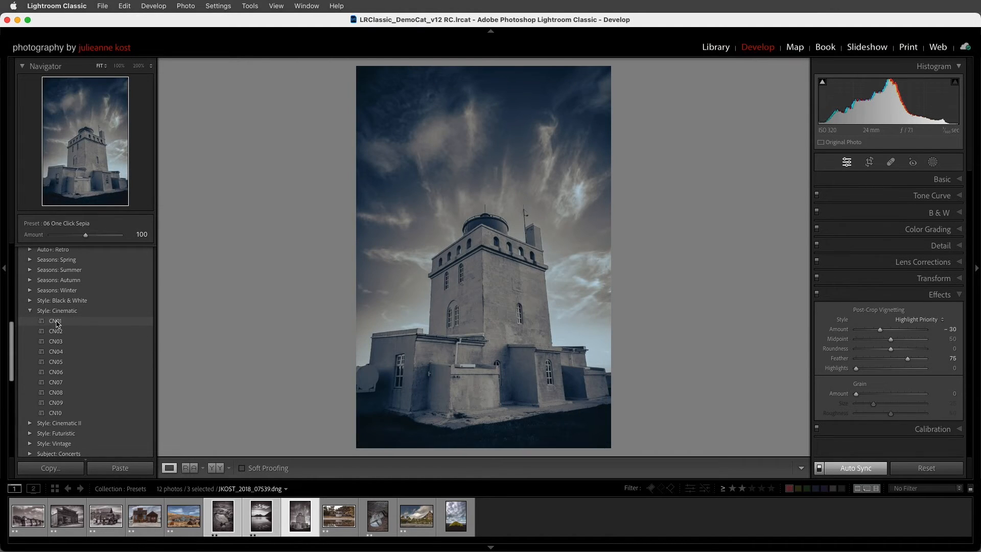
# Step: Apply Cinematic CN01 to the hut reflection photo at amount 59 and expand Color Grading
pyautogui.click(338, 515)
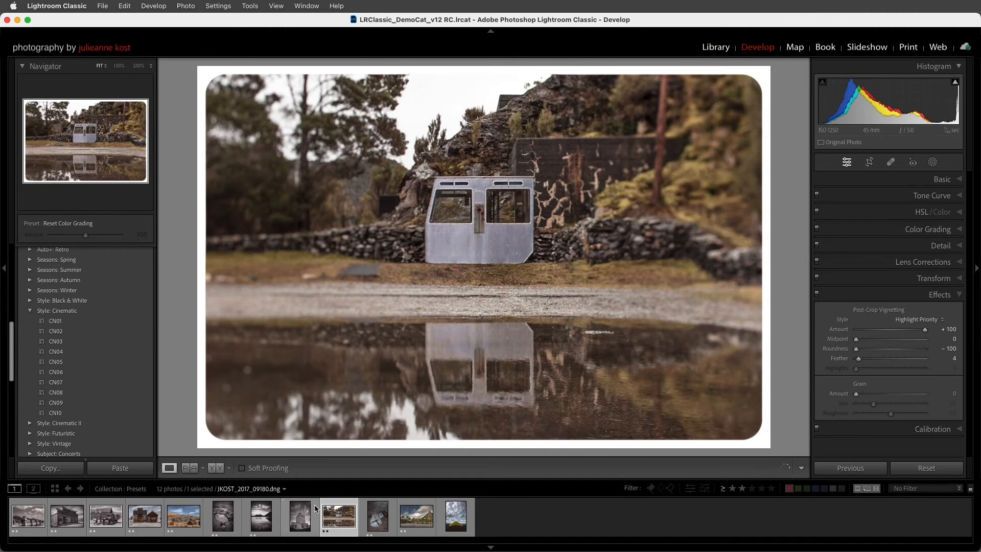
pyautogui.click(55, 320)
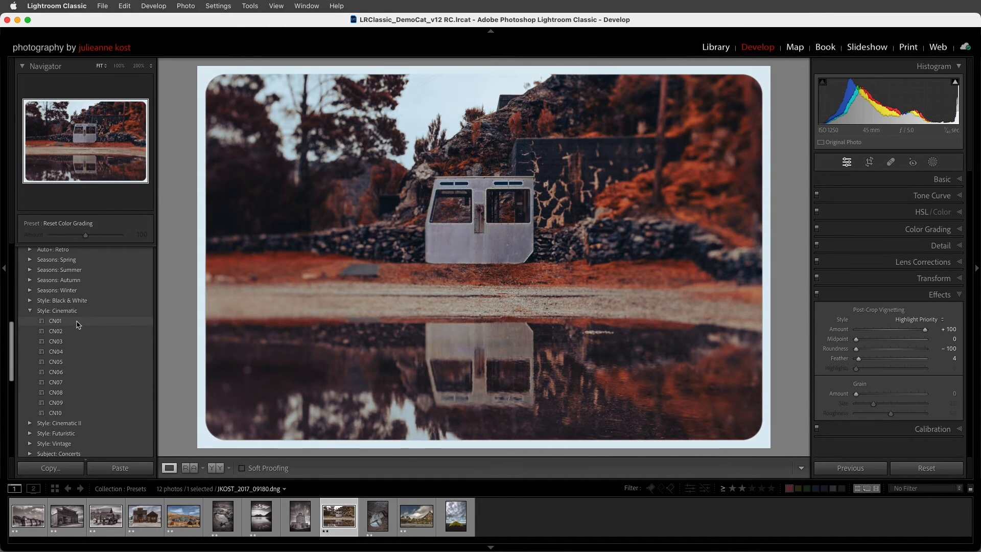
pyautogui.click(55, 320)
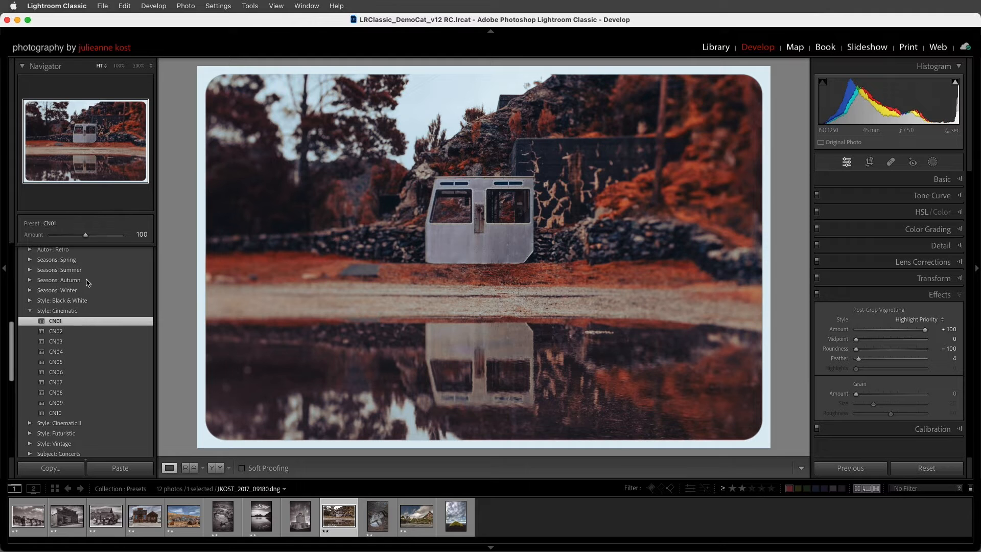
pyautogui.moveTo(114, 234); pyautogui.dragTo(71, 234)
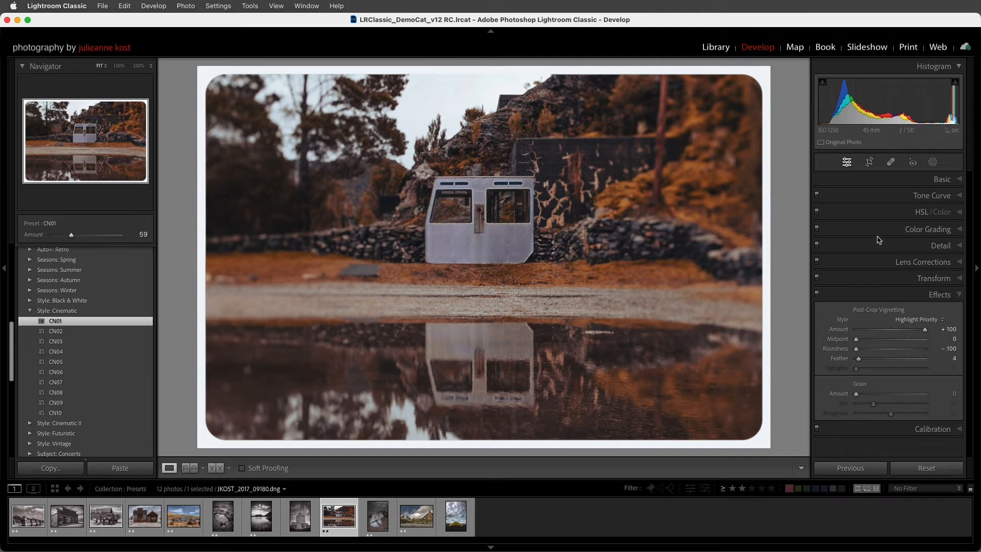
pyautogui.click(927, 213)
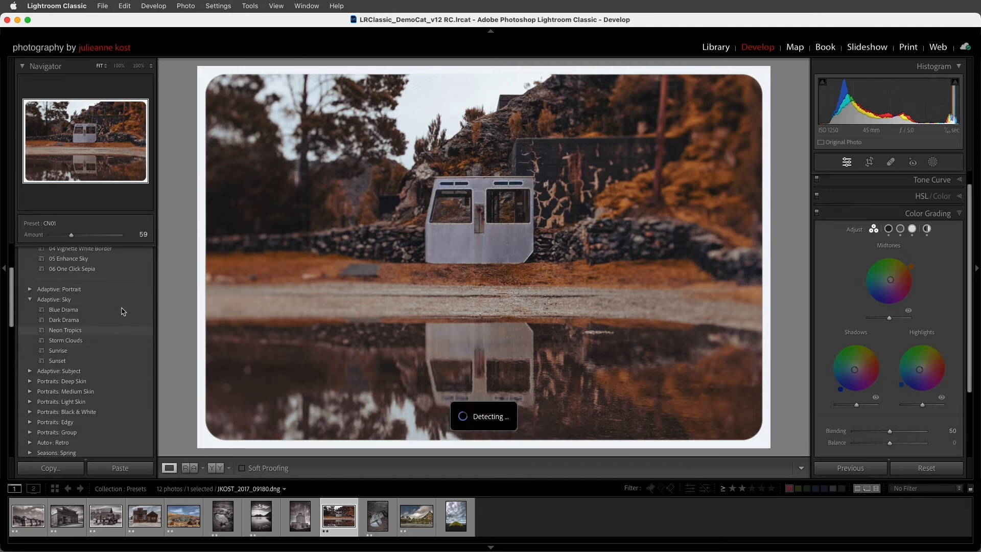
pyautogui.rightClick(70, 307)
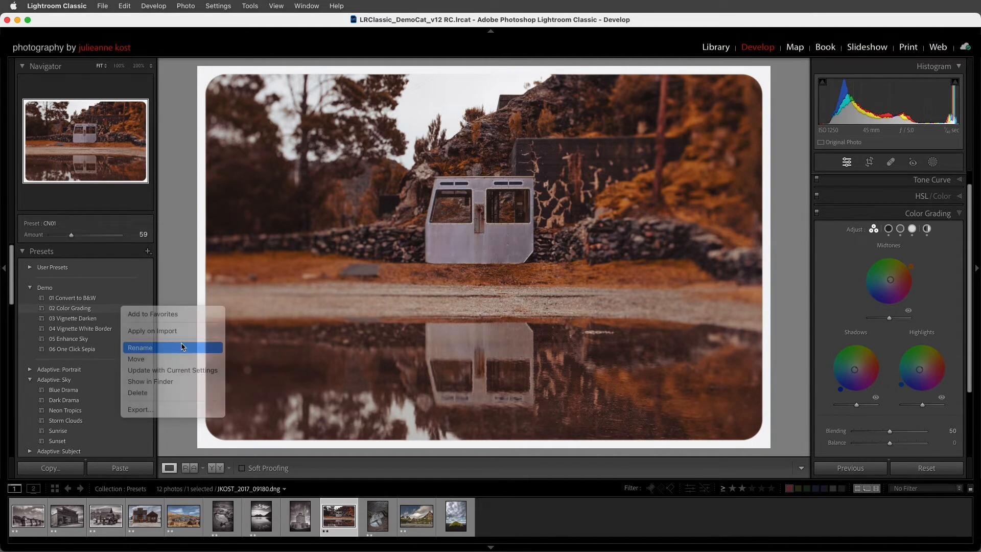
pyautogui.click(140, 347)
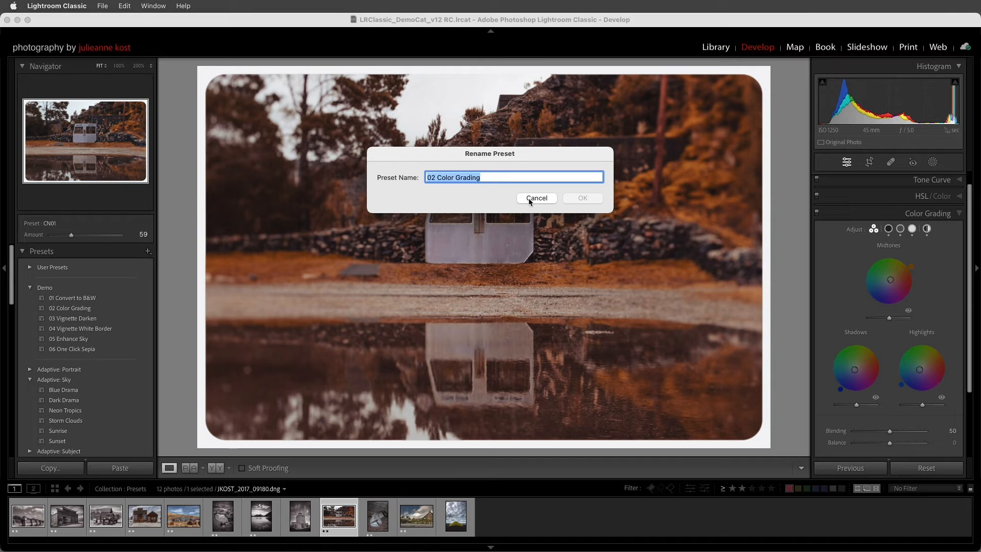
pyautogui.click(536, 197)
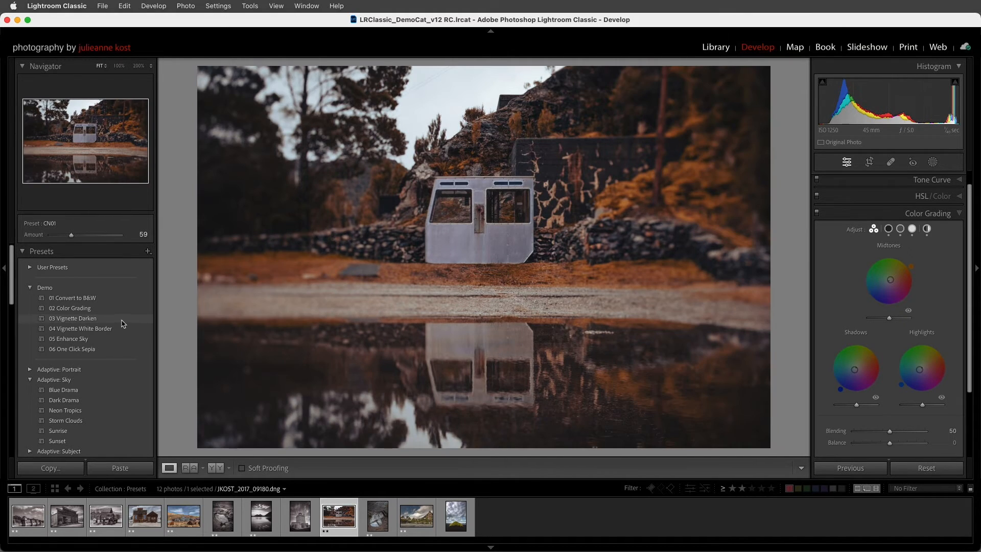
pyautogui.rightClick(72, 318)
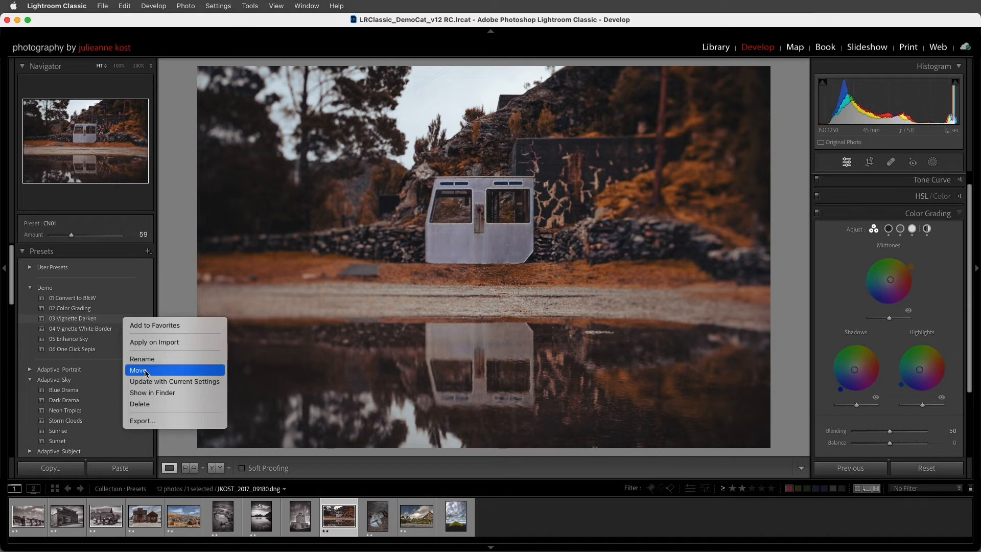
pyautogui.click(175, 381)
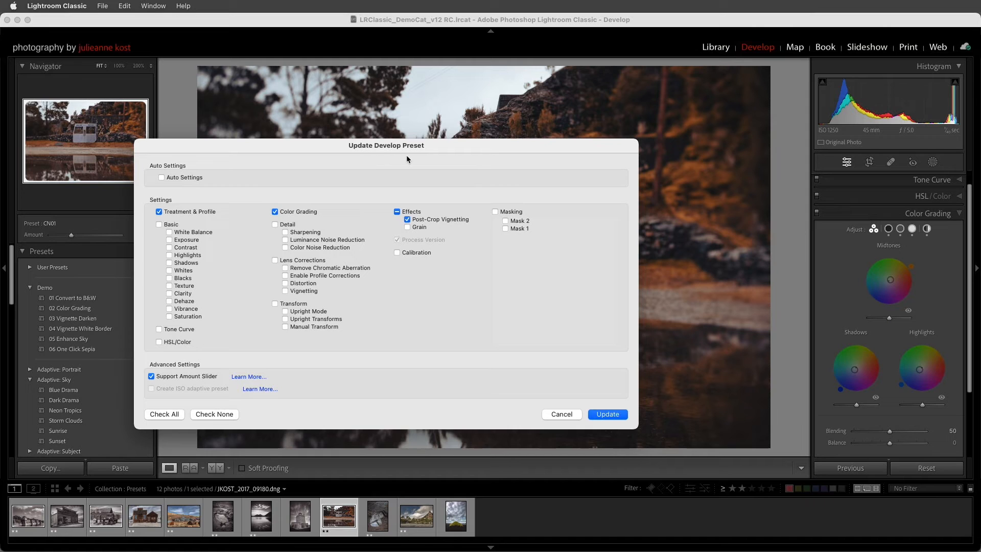
pyautogui.click(606, 414)
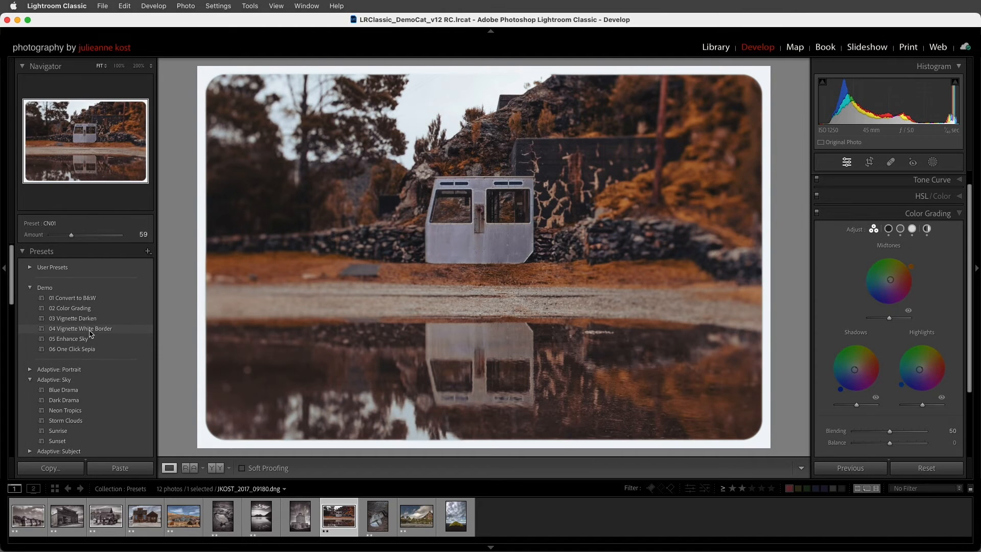
pyautogui.click(73, 317)
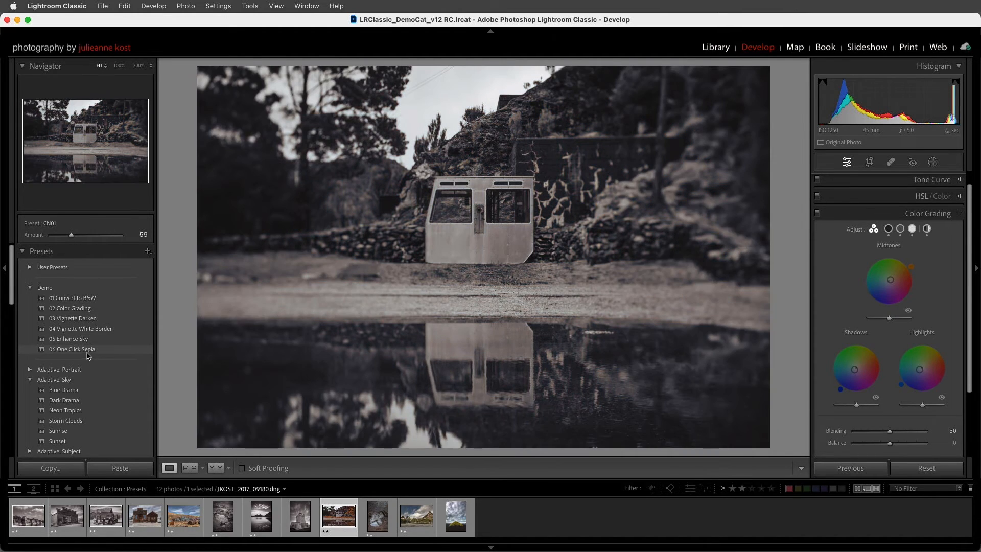
# Step: Uncheck 'Enable hover preview of presets in Loupe' in Performance preferences and close Preferences
pyautogui.click(56, 6)
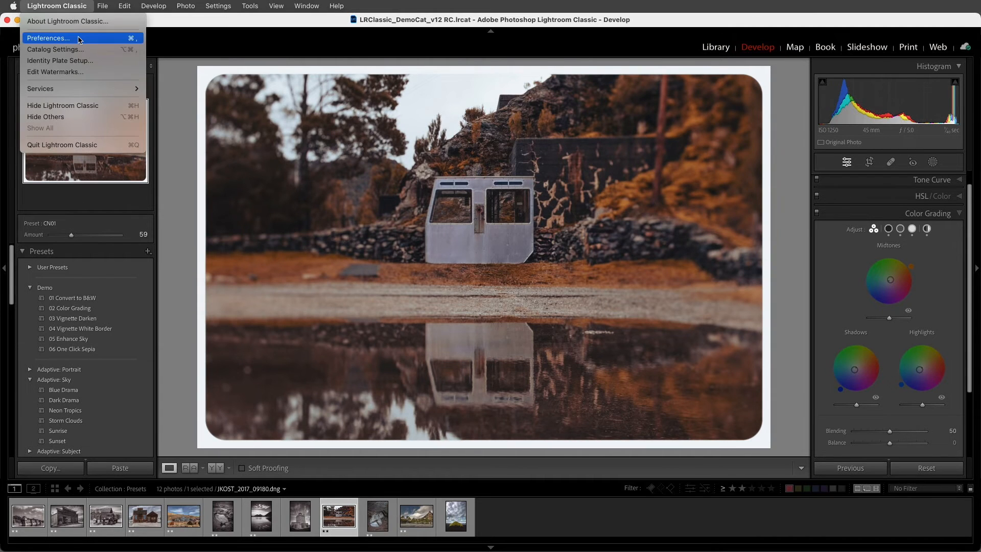
pyautogui.click(46, 37)
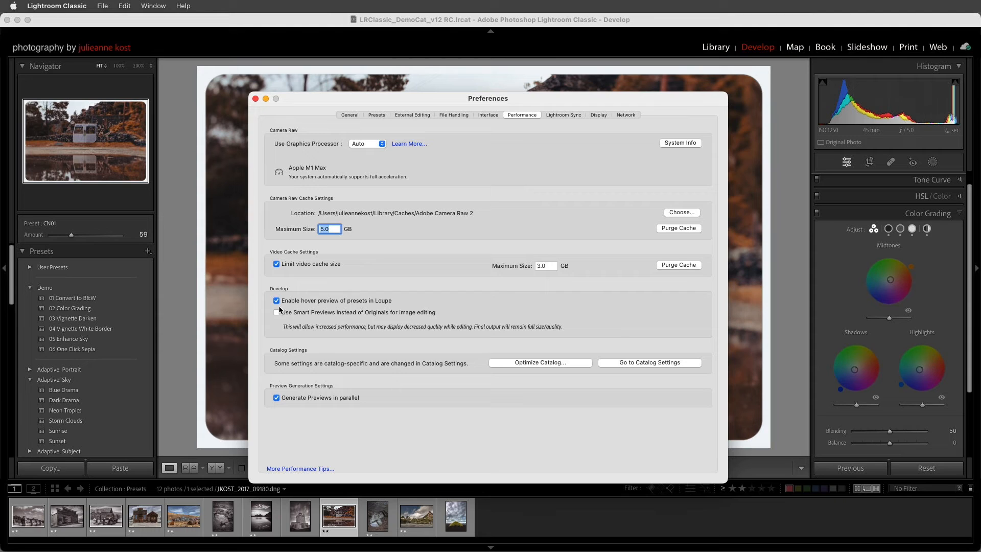
pyautogui.click(276, 300)
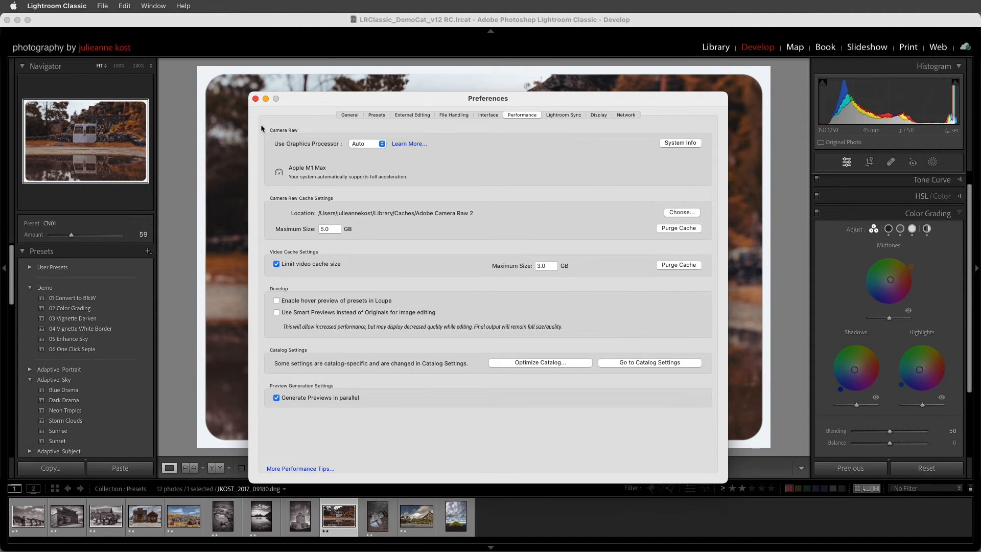
pyautogui.click(255, 98)
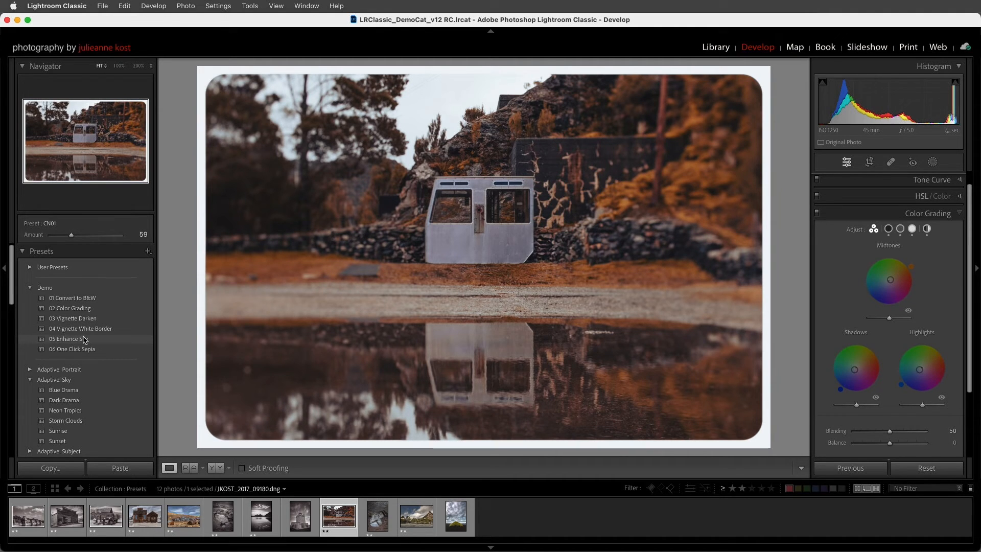
# Step: In Manage Presets, uncheck Adaptive: Portrait, Adaptive: Sky and Adaptive: Subject, then save
pyautogui.click(148, 251)
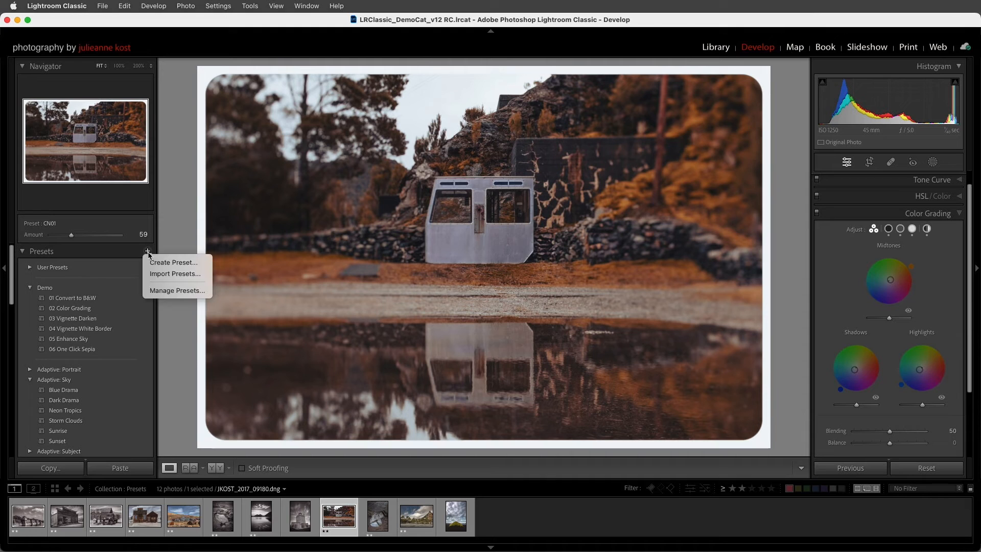
pyautogui.click(178, 290)
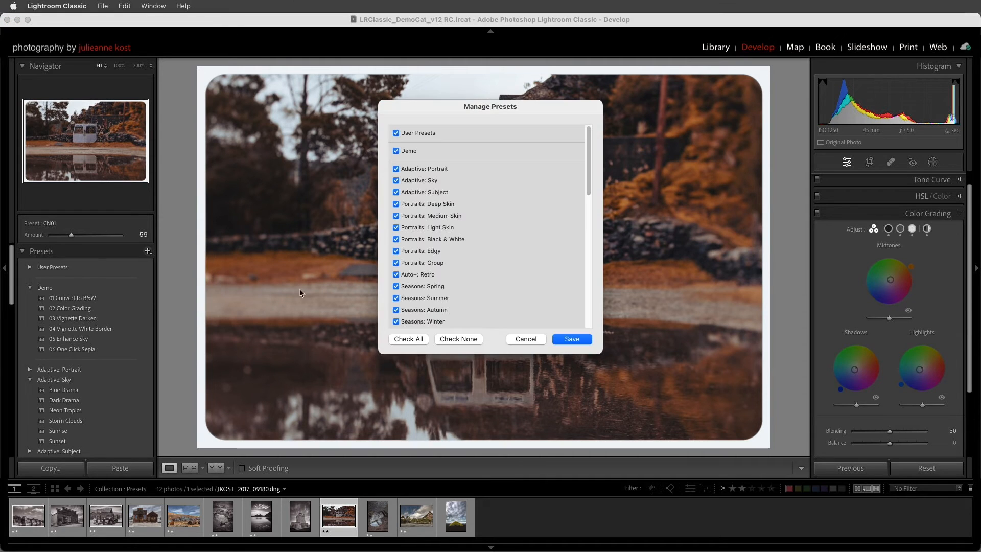
pyautogui.click(396, 168)
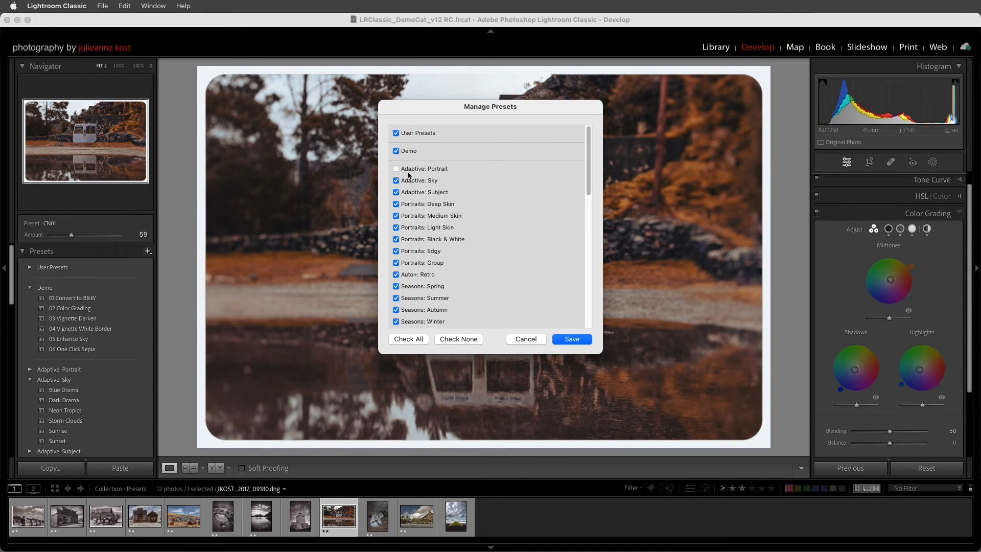
pyautogui.click(396, 192)
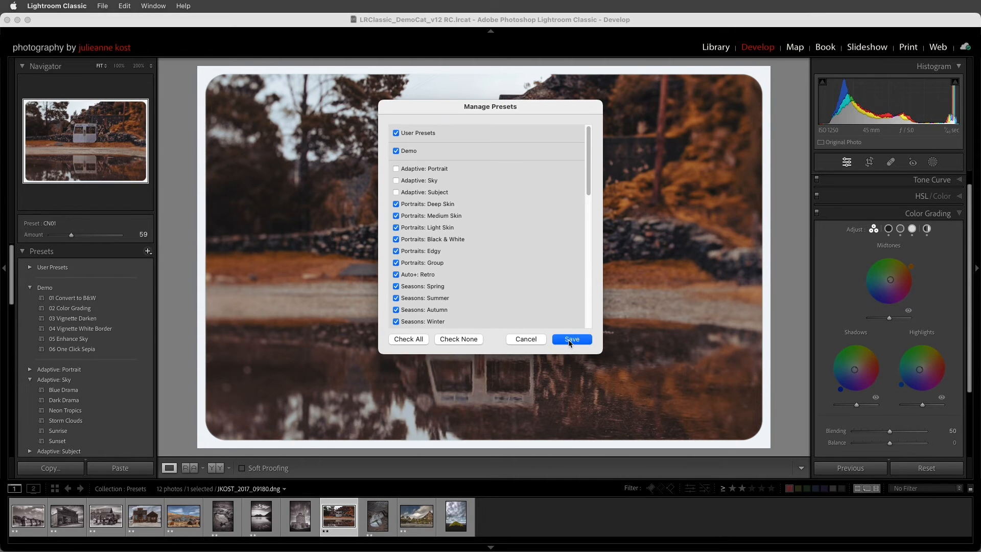
pyautogui.click(570, 338)
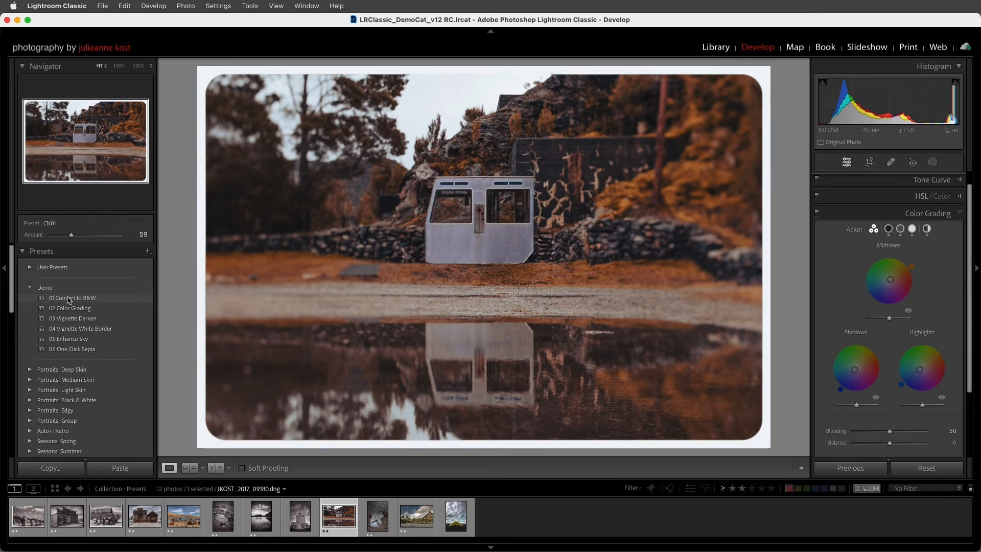
# Step: Reset hidden presets to restore the Adaptive groups and add CN01 to Favorites
pyautogui.rightClick(44, 287)
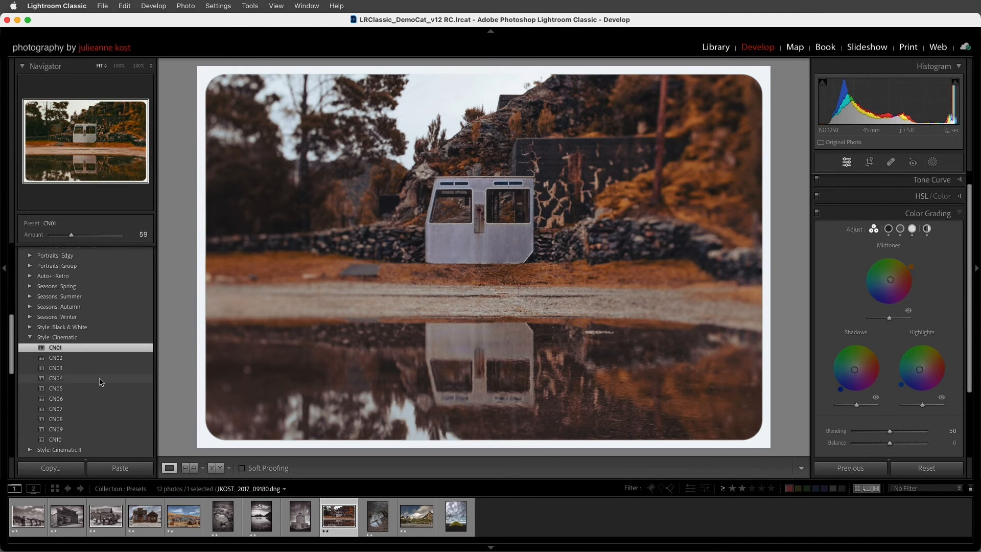
pyautogui.moveTo(103, 359)
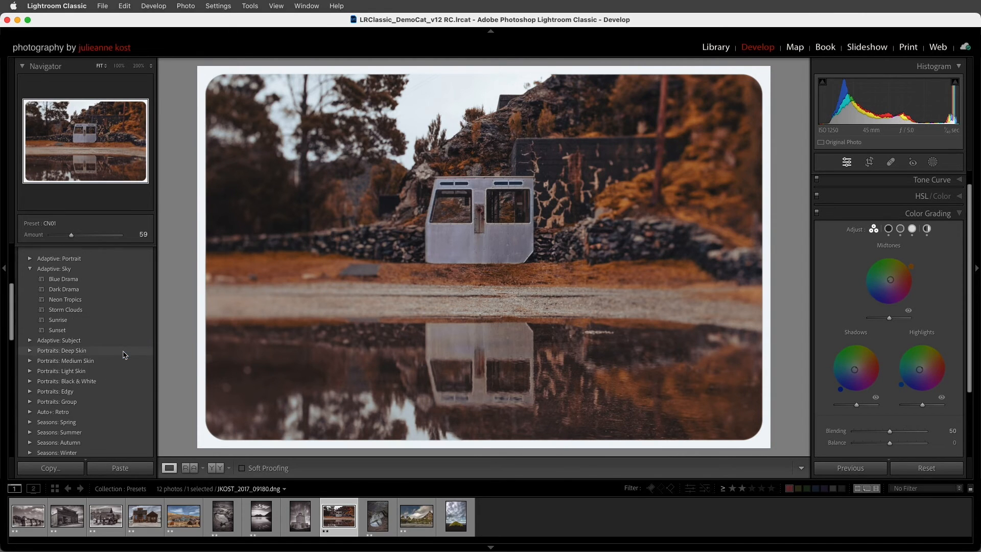
pyautogui.click(42, 251)
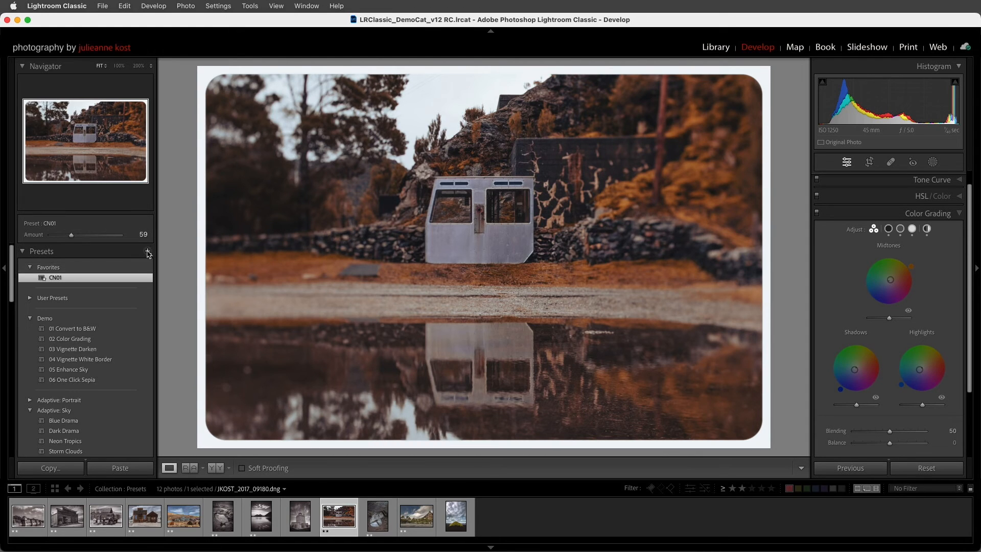
# Step: Import presets from 'JKost 01 Color Grading Single Color Up.zip' via the Presets panel
pyautogui.click(148, 250)
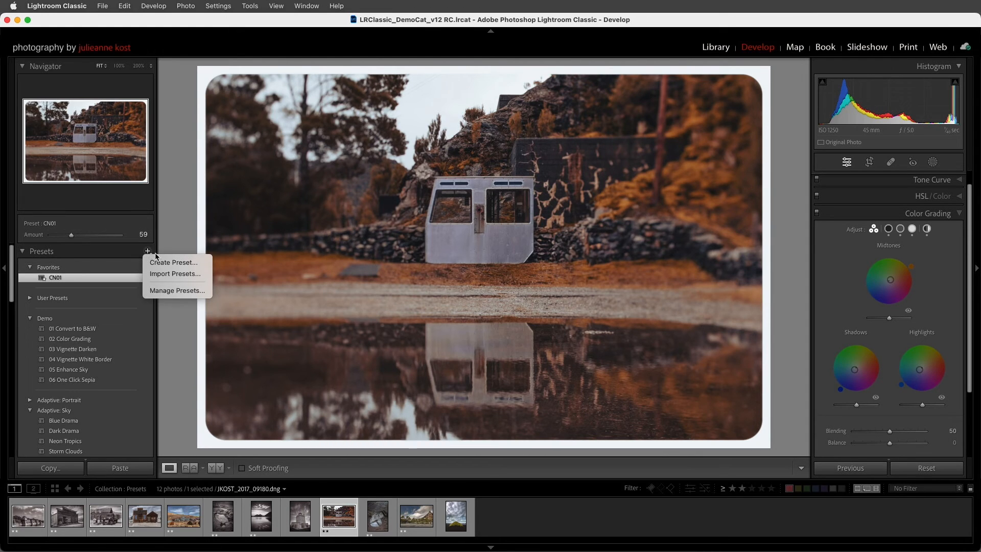
pyautogui.click(175, 273)
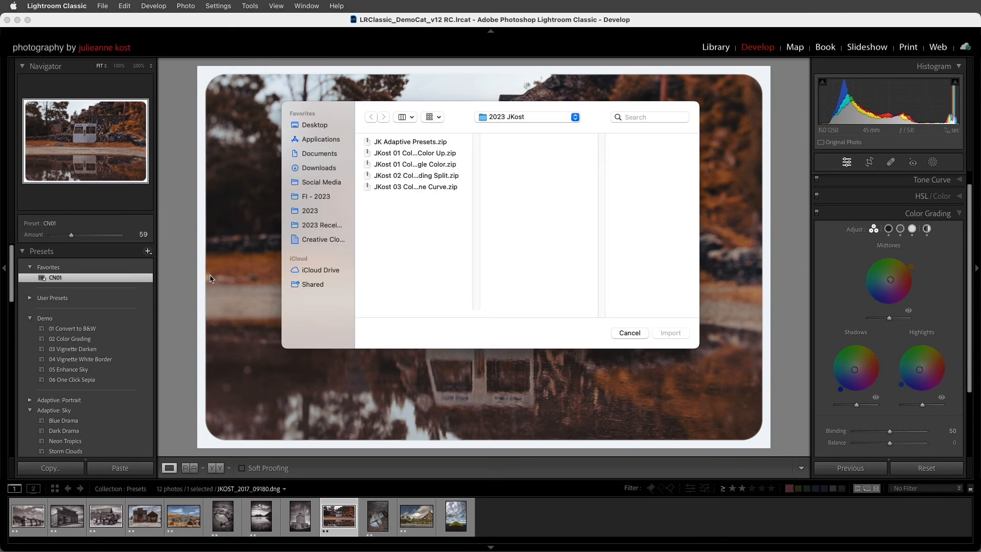
pyautogui.click(414, 153)
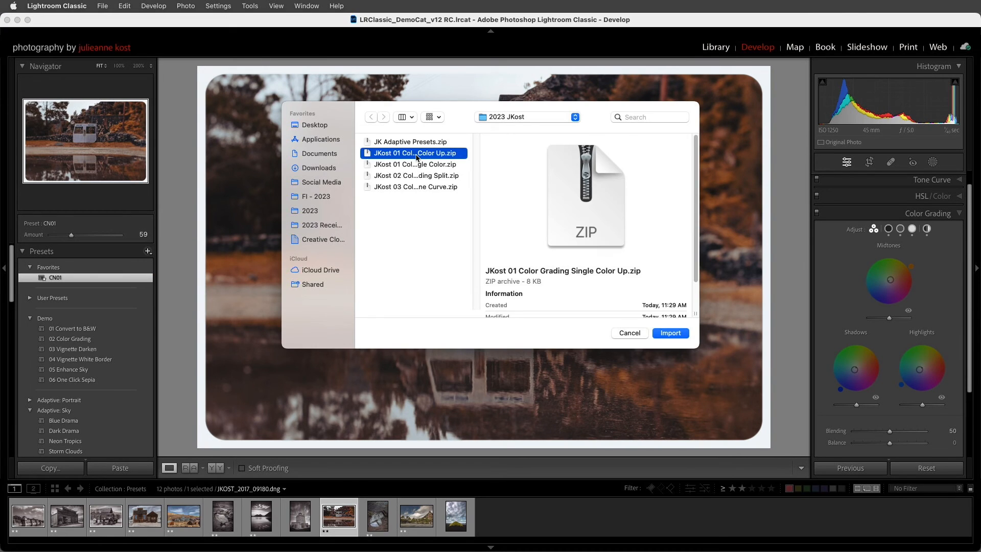
pyautogui.click(669, 332)
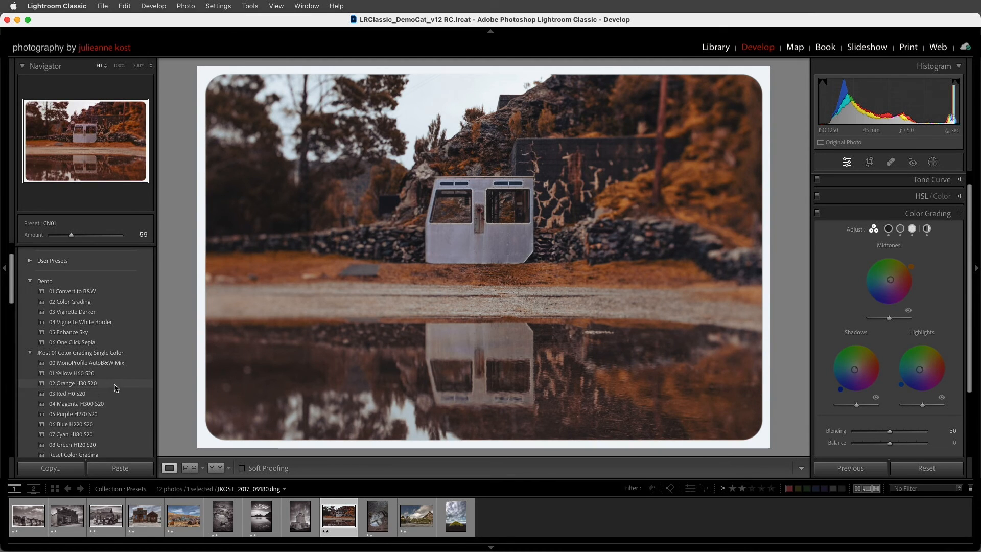
# Step: Try the Orange, Red and 04 Magenta H300 S20 grading presets, then Reset Color Grading
pyautogui.click(72, 372)
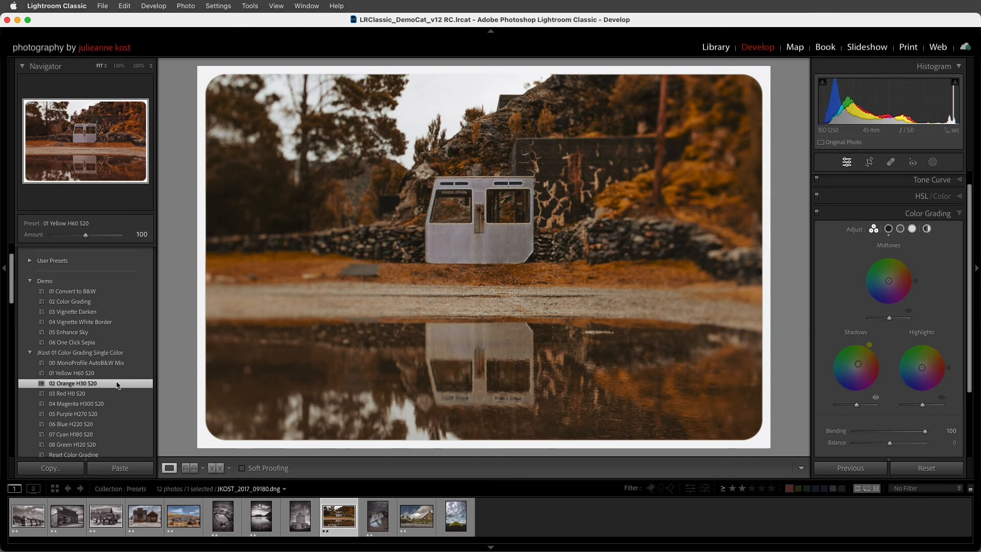
pyautogui.click(67, 393)
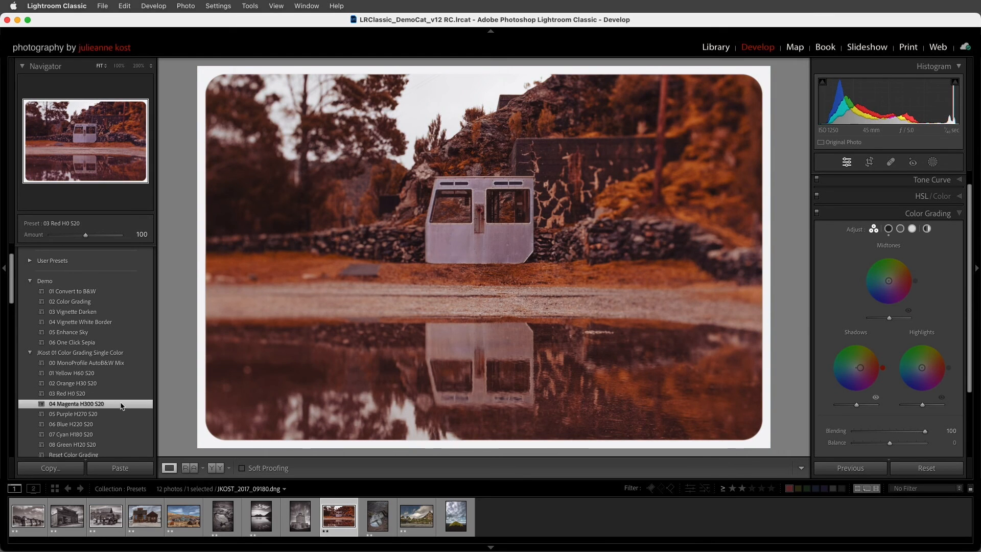
pyautogui.click(76, 403)
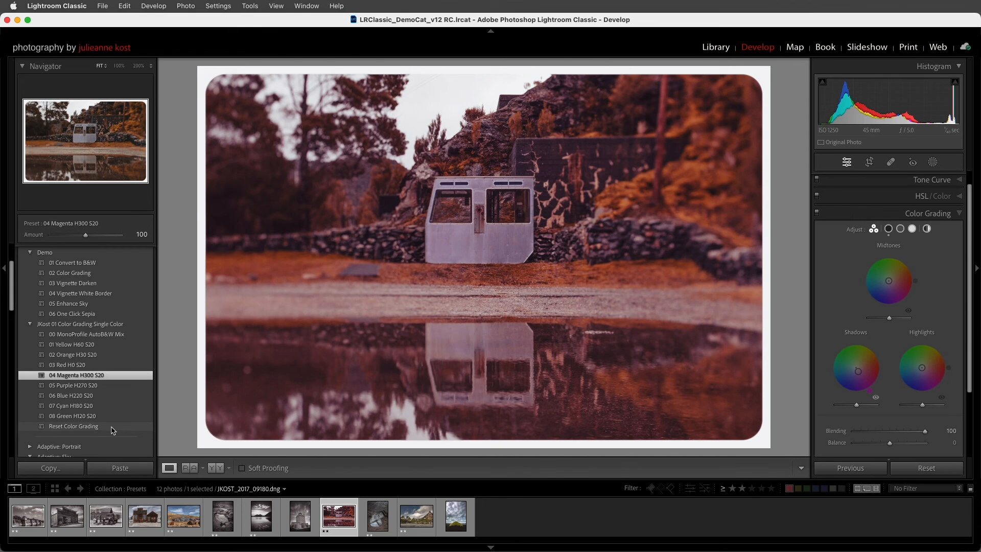
pyautogui.click(73, 426)
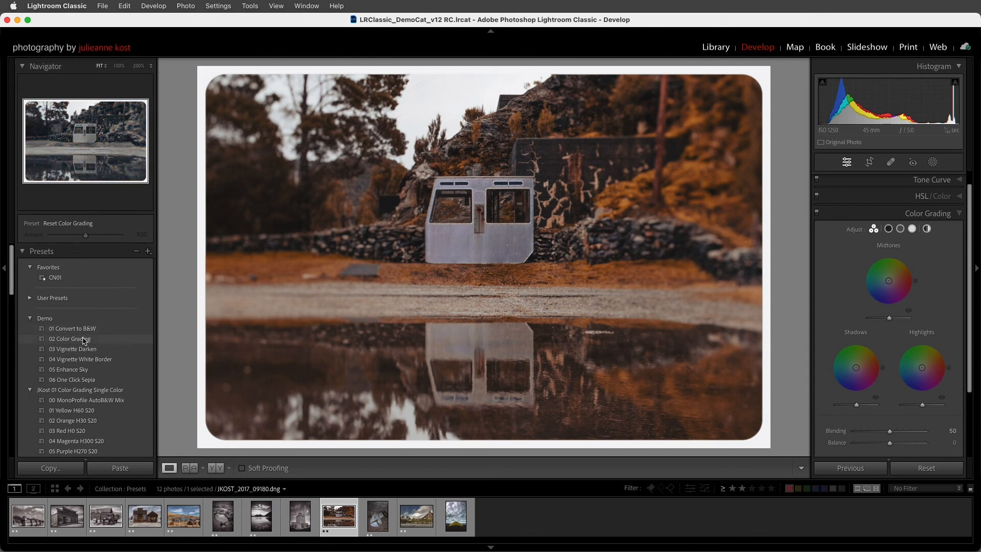
pyautogui.rightClick(69, 338)
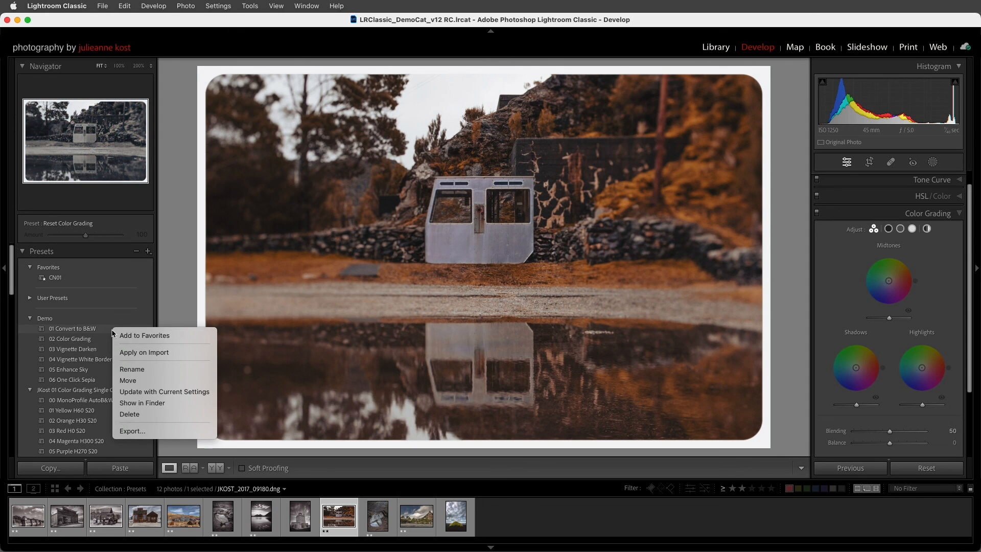
pyautogui.moveTo(104, 382)
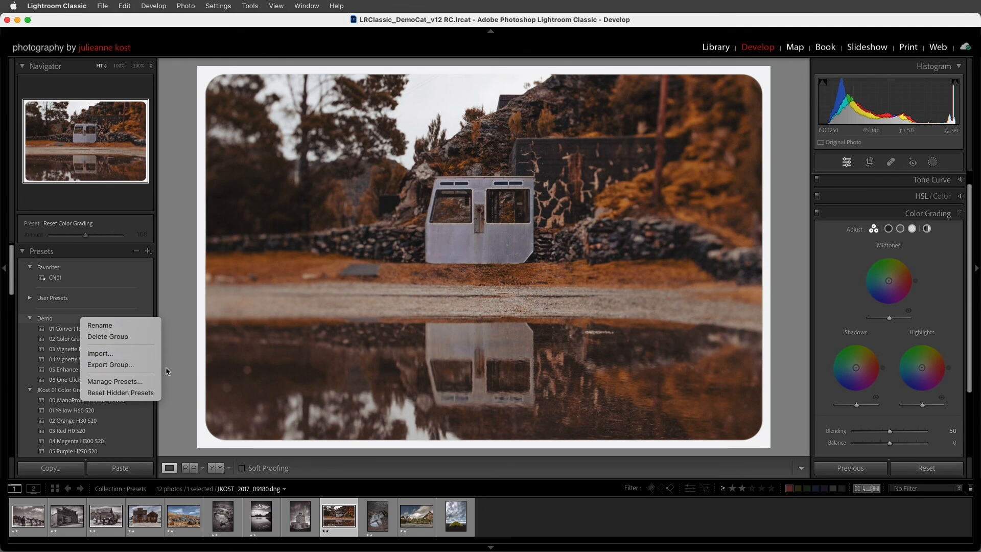
pyautogui.click(172, 370)
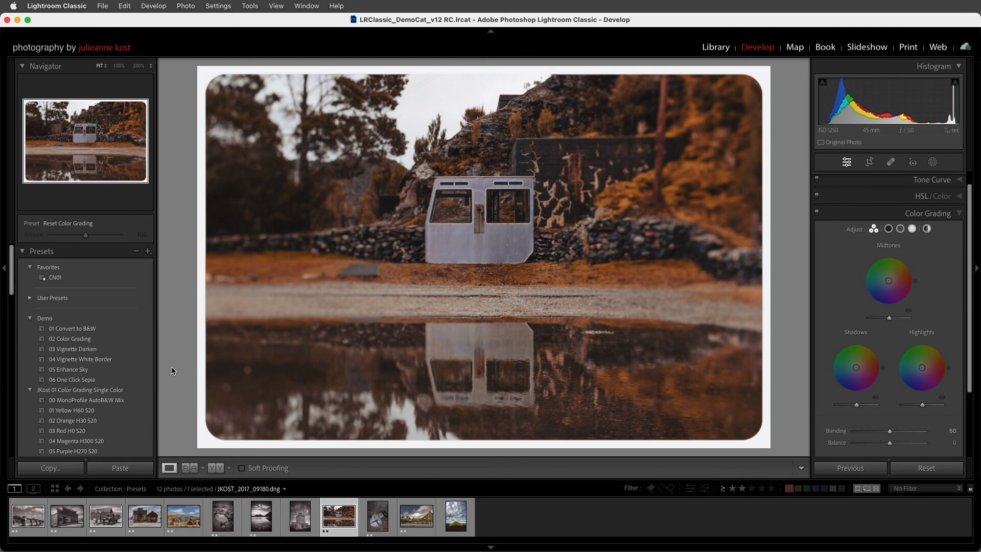